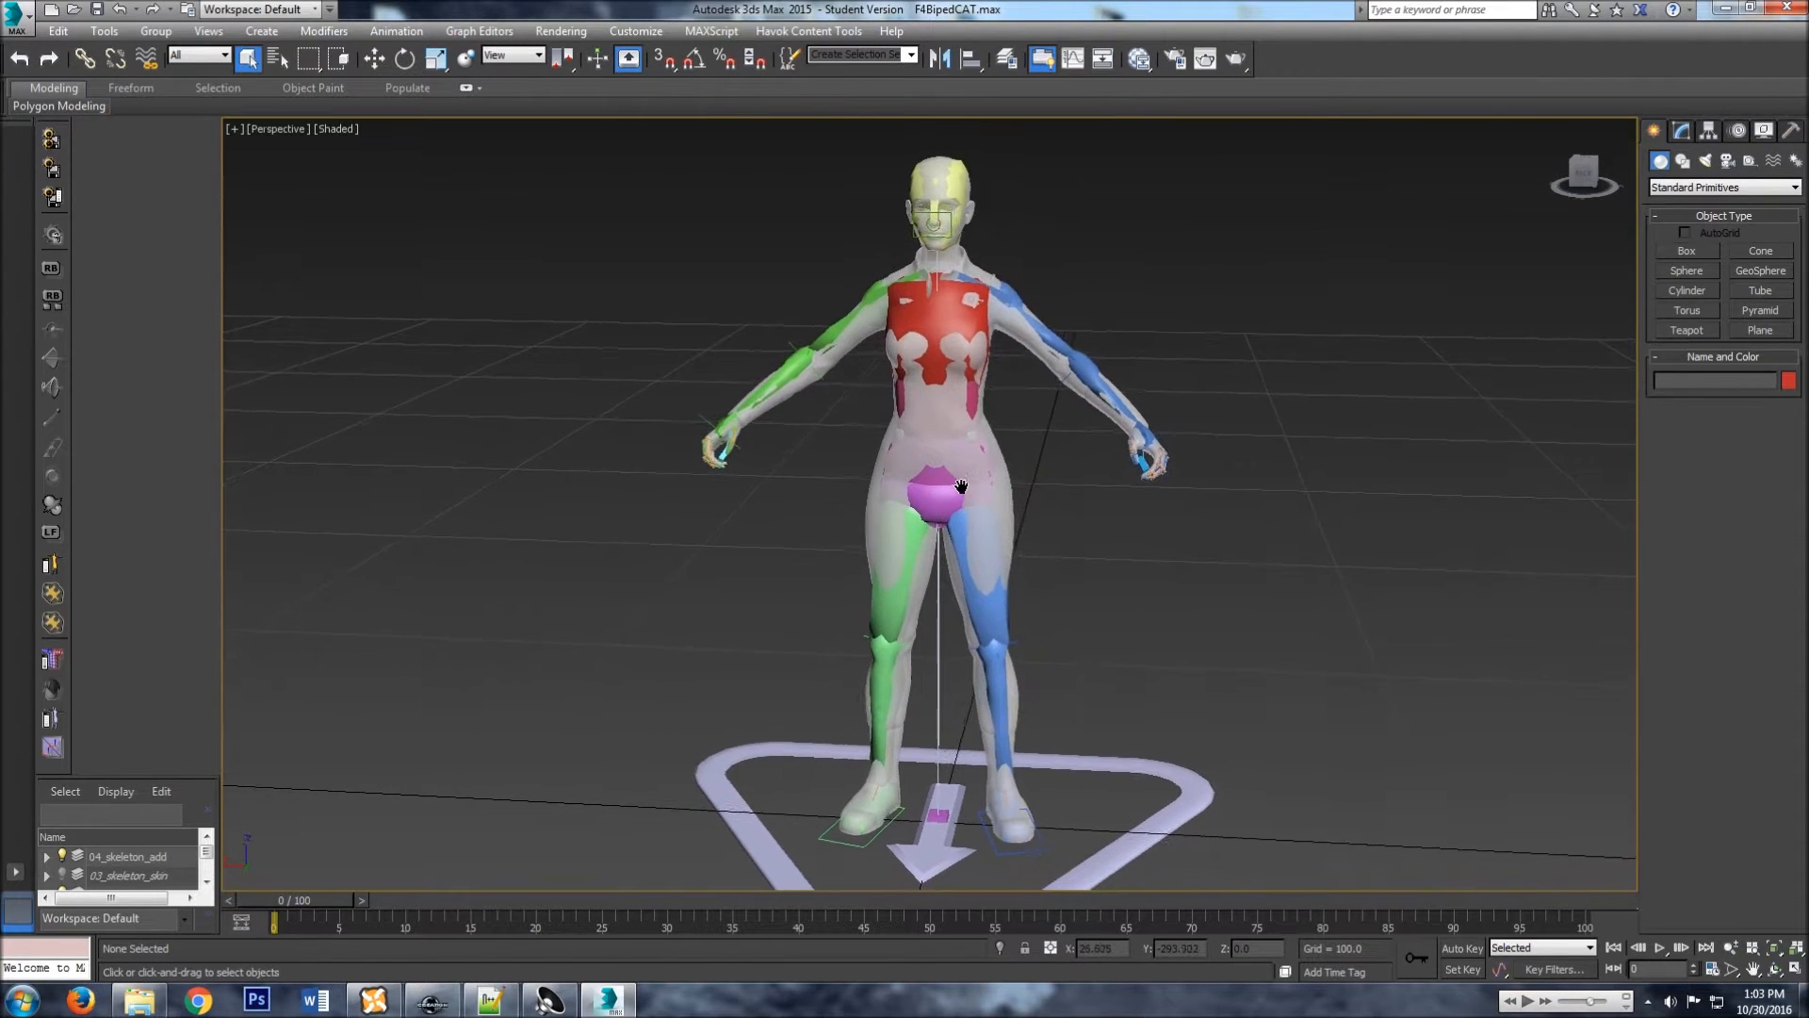
Orbit the view around the posed character, from behind and back to the front.
{"action": "left_click_drag", "start_coordinate": [961, 485], "coordinate": [923, 467]}
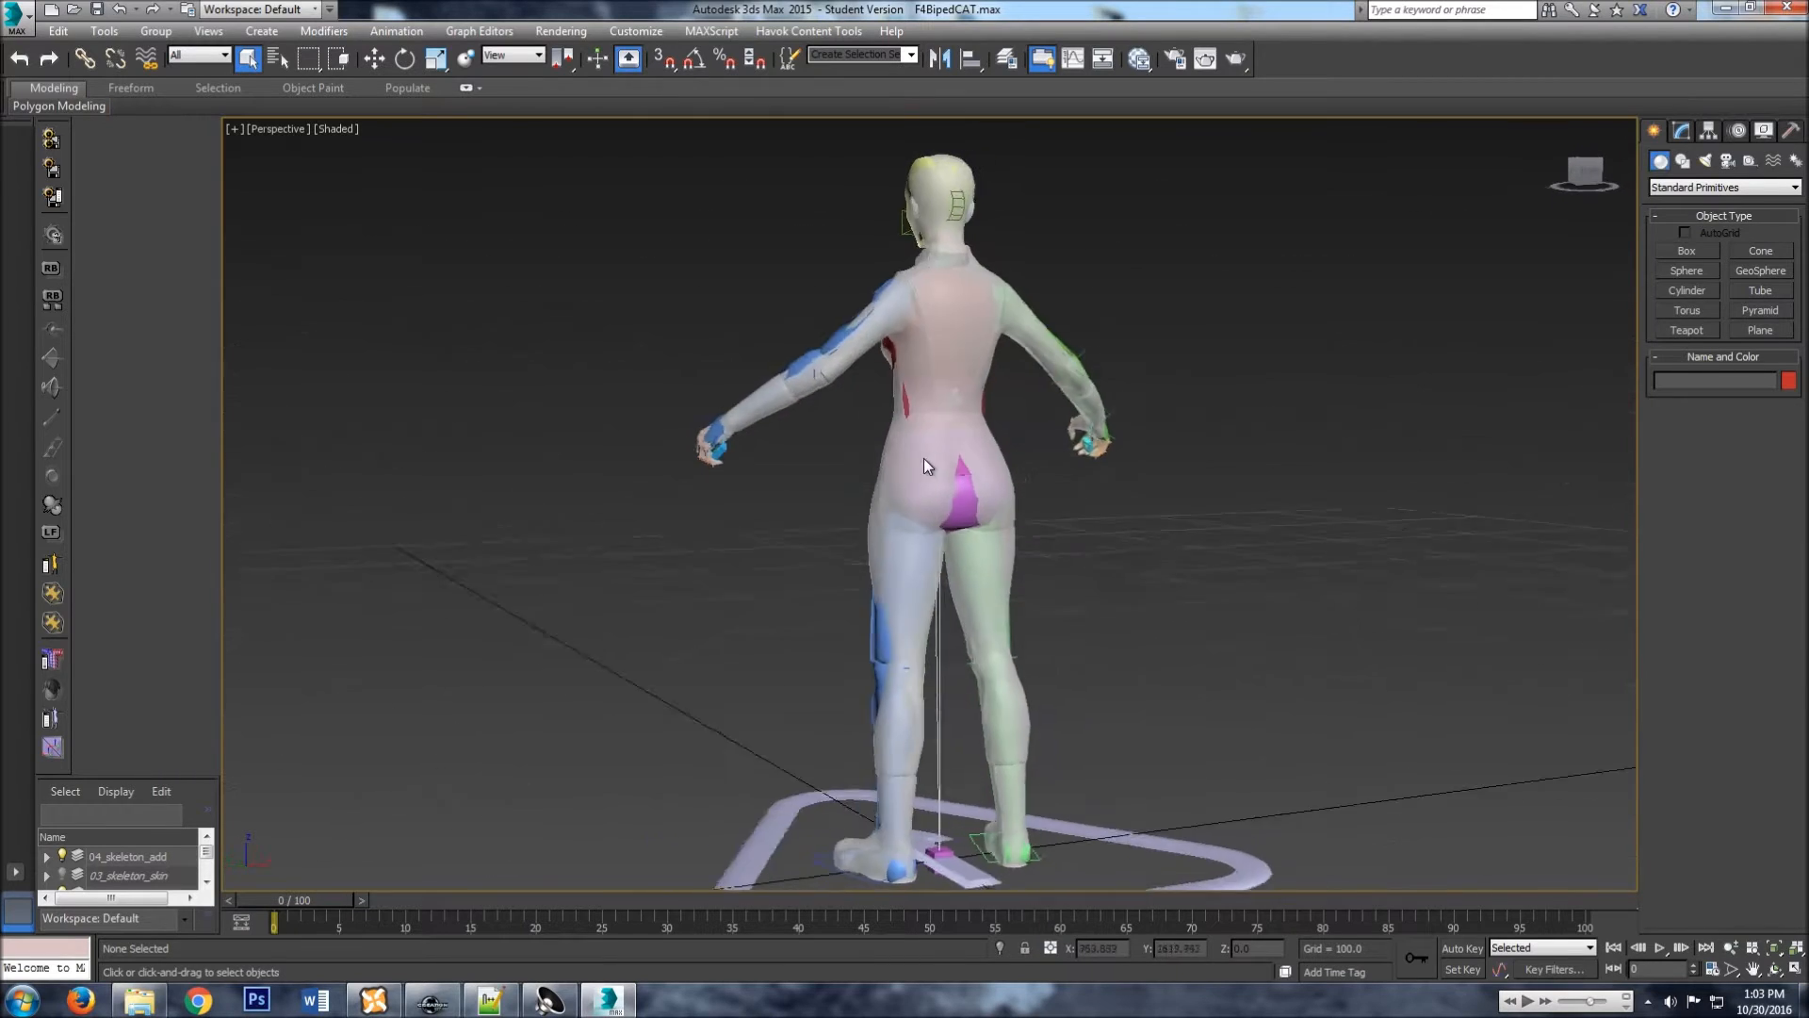
{"action": "left_click_drag", "start_coordinate": [923, 466], "coordinate": [1235, 456]}
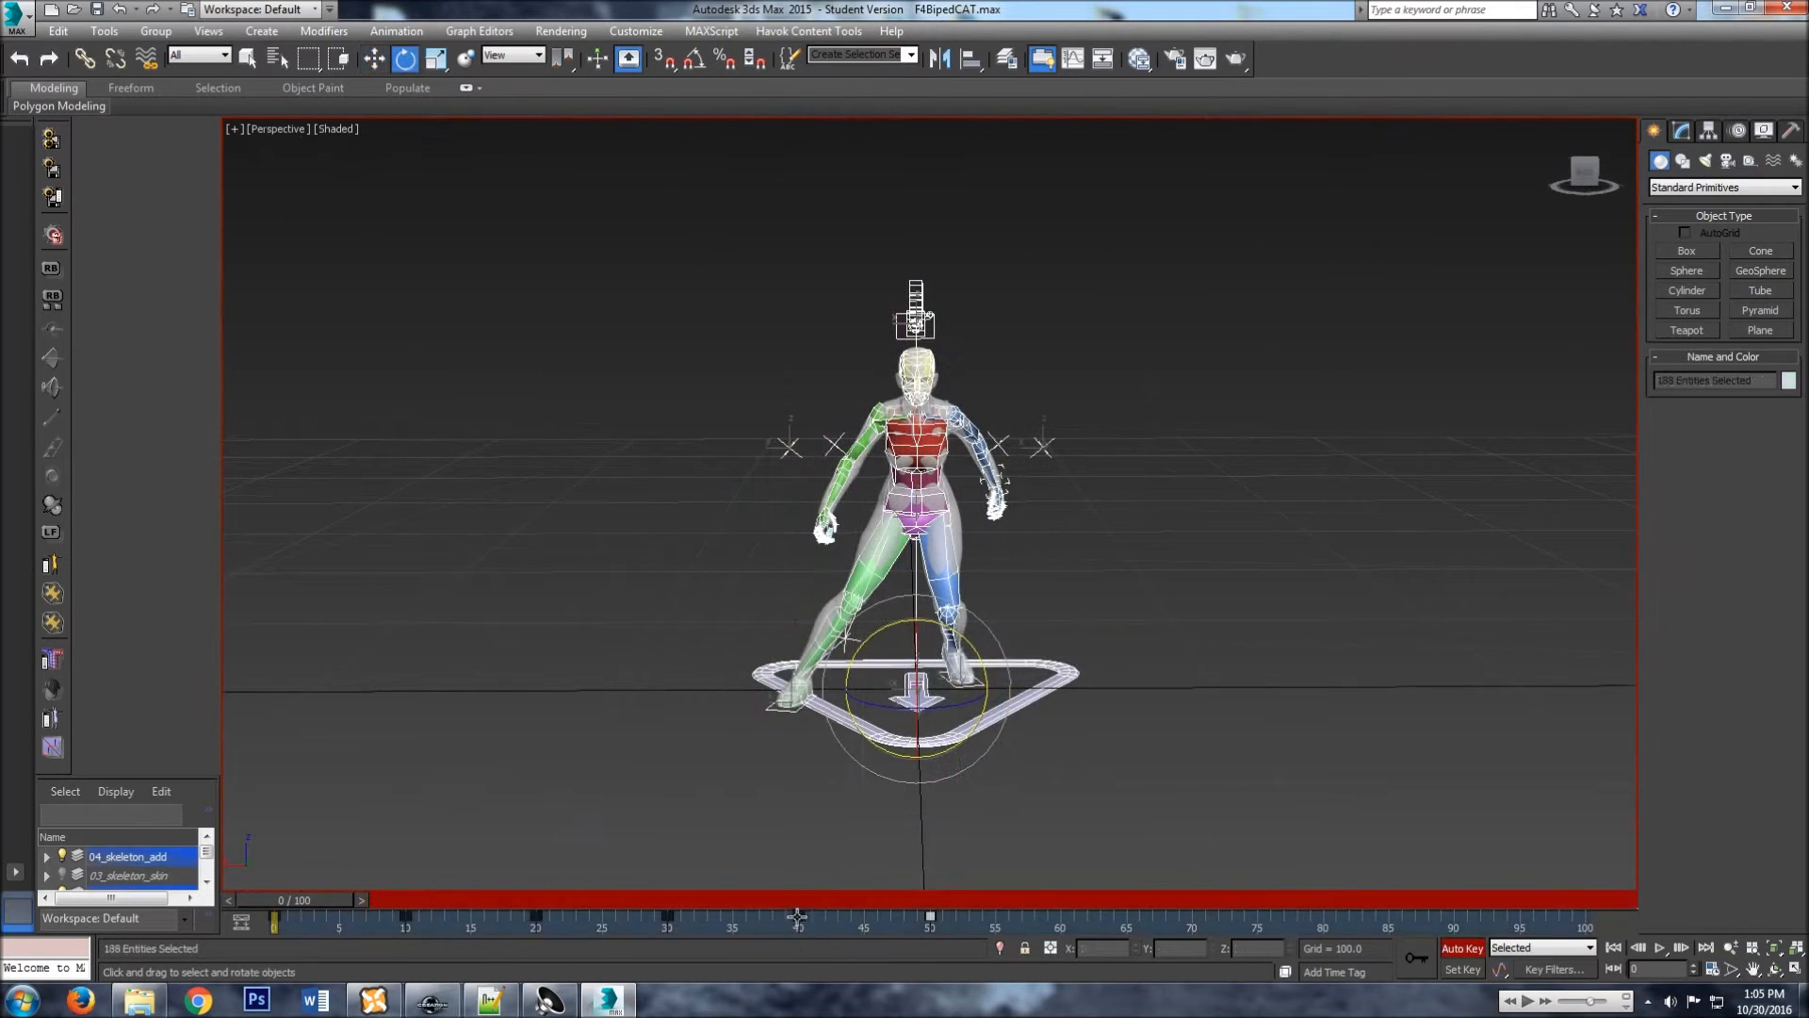
Copy the crouching pose keys from frame 50 to frames 70, 80 and 90.
{"action": "left_click_drag", "start_coordinate": [796, 917], "coordinate": [1062, 916]}
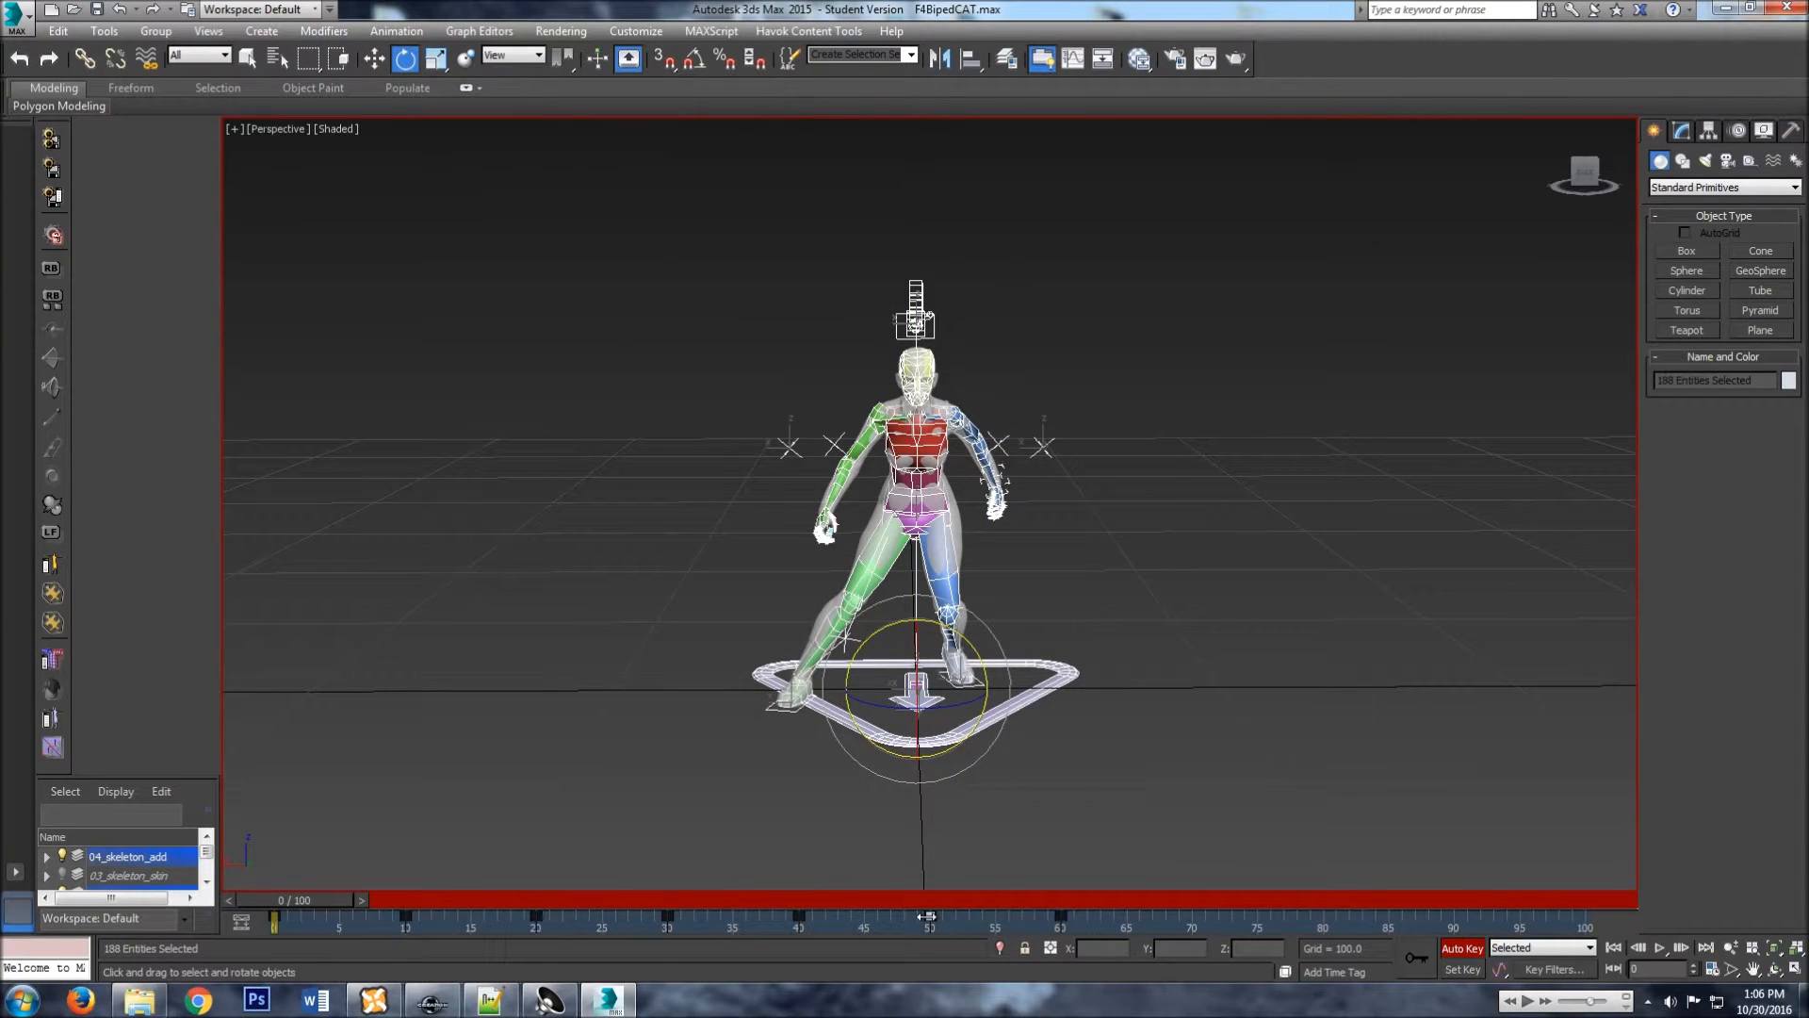
{"action": "left_click_drag", "start_coordinate": [929, 917], "coordinate": [1188, 916]}
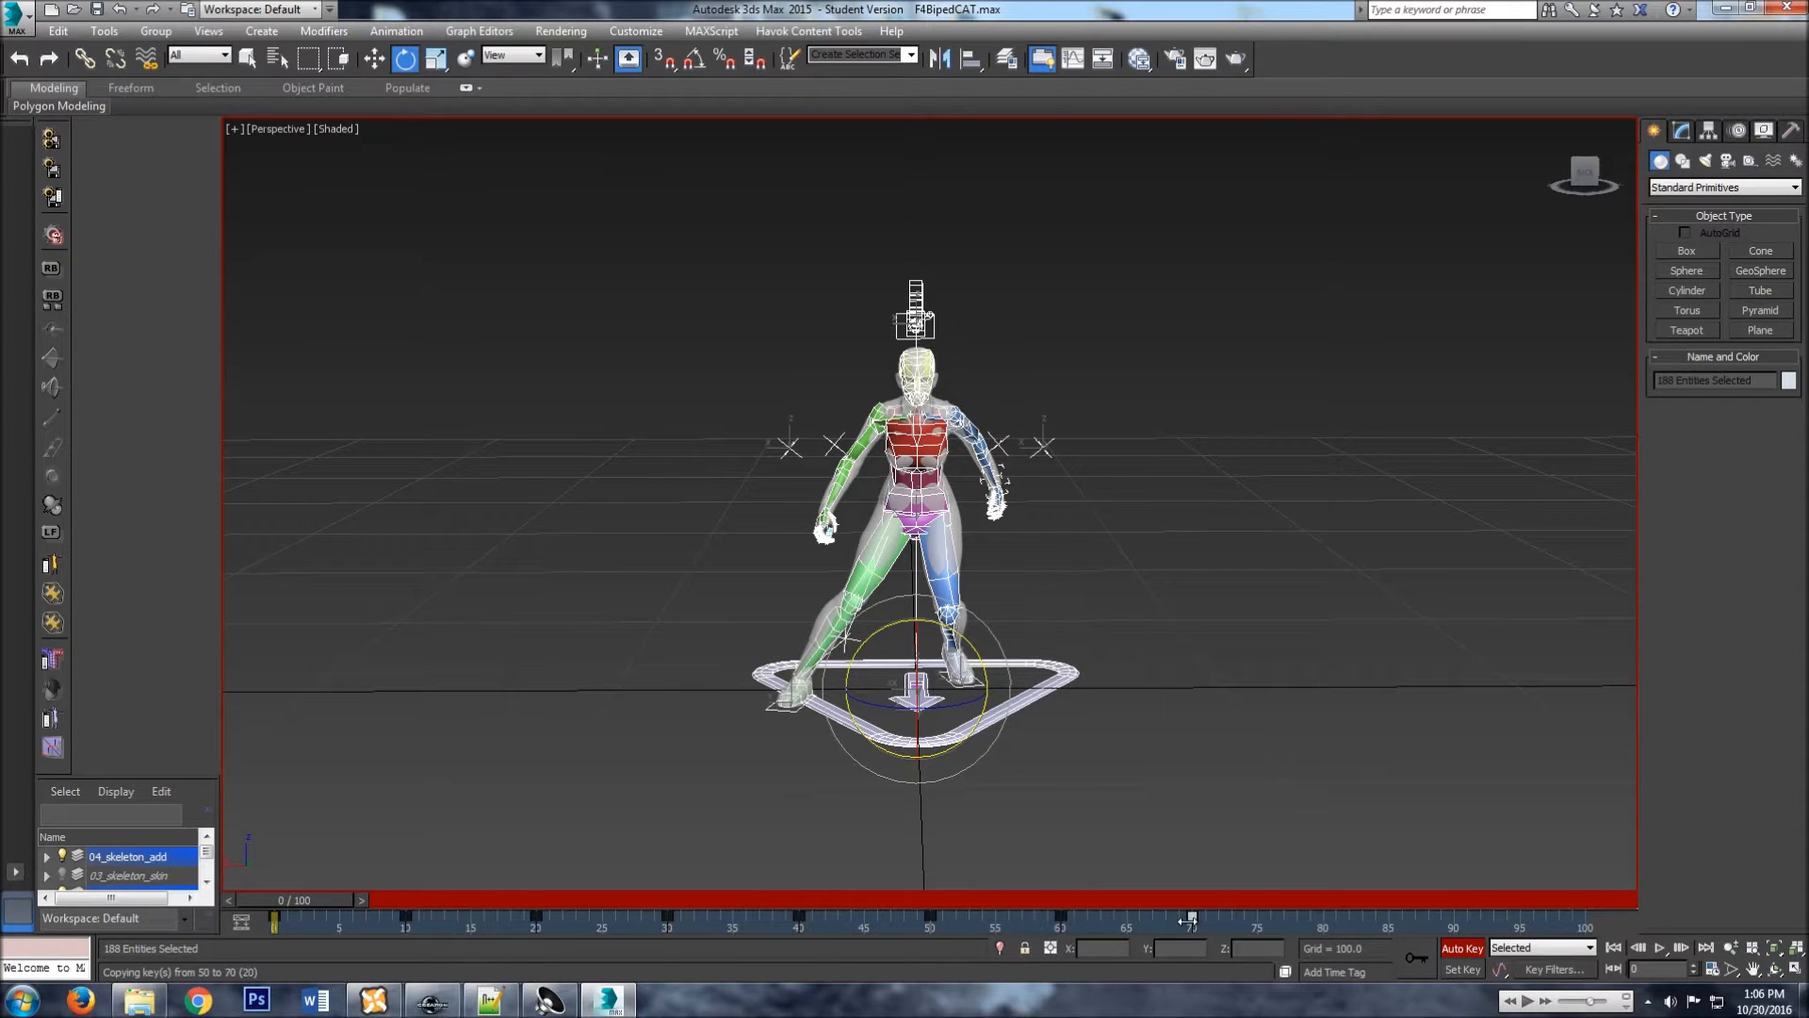
{"action": "left_click_drag", "start_coordinate": [1188, 917], "coordinate": [1139, 917]}
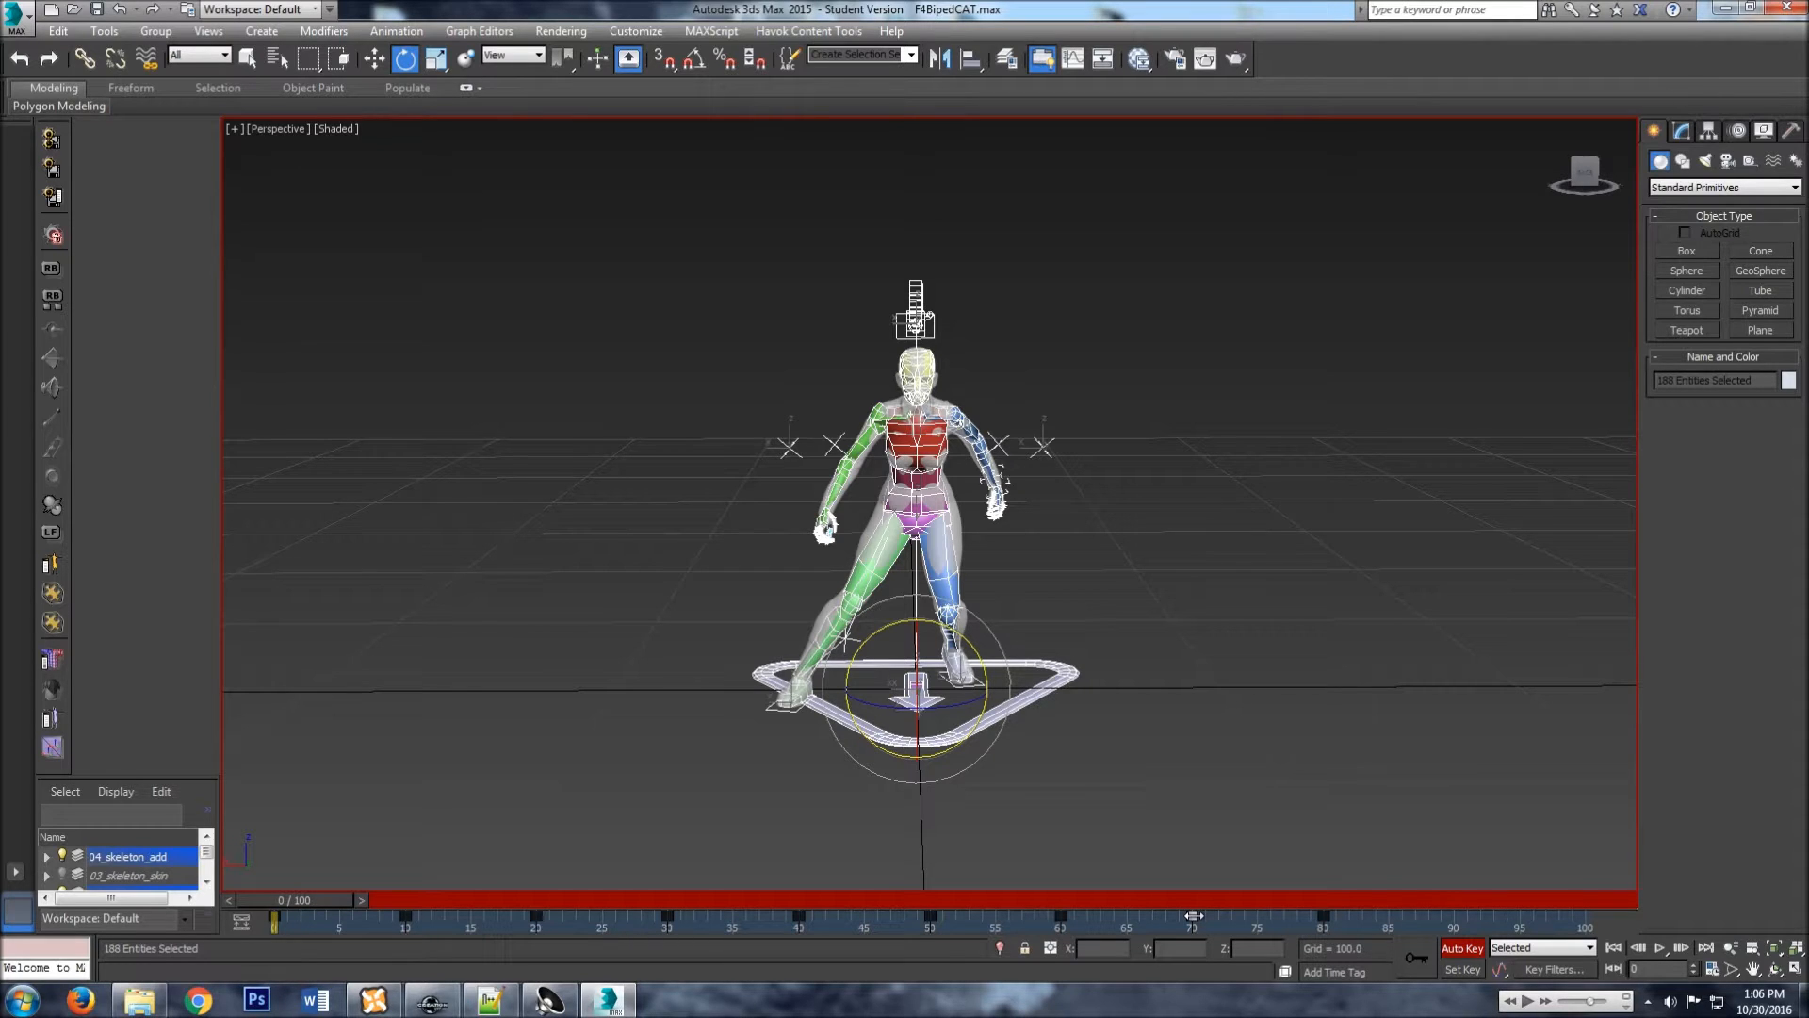
{"action": "left_click_drag", "start_coordinate": [1194, 916], "coordinate": [1327, 916]}
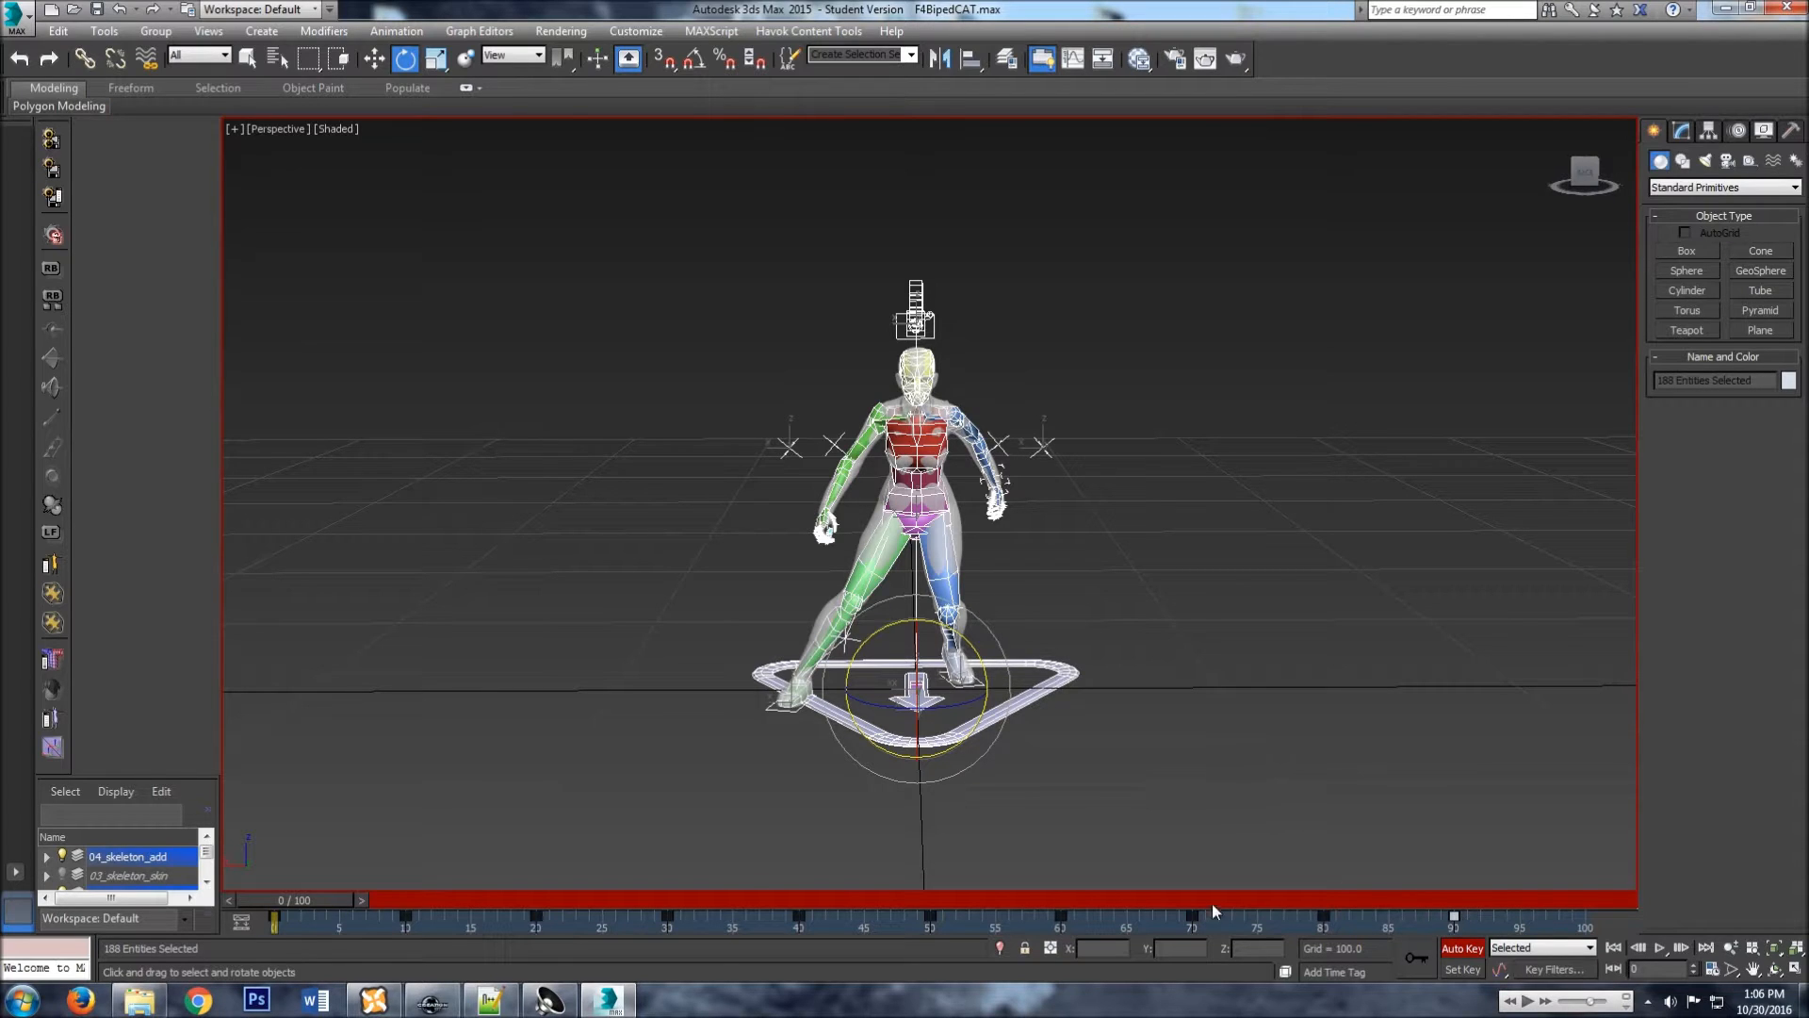
Deselect the skeleton, then play and stop the animation to review the held pose.
{"action": "left_click", "coordinate": [1270, 825]}
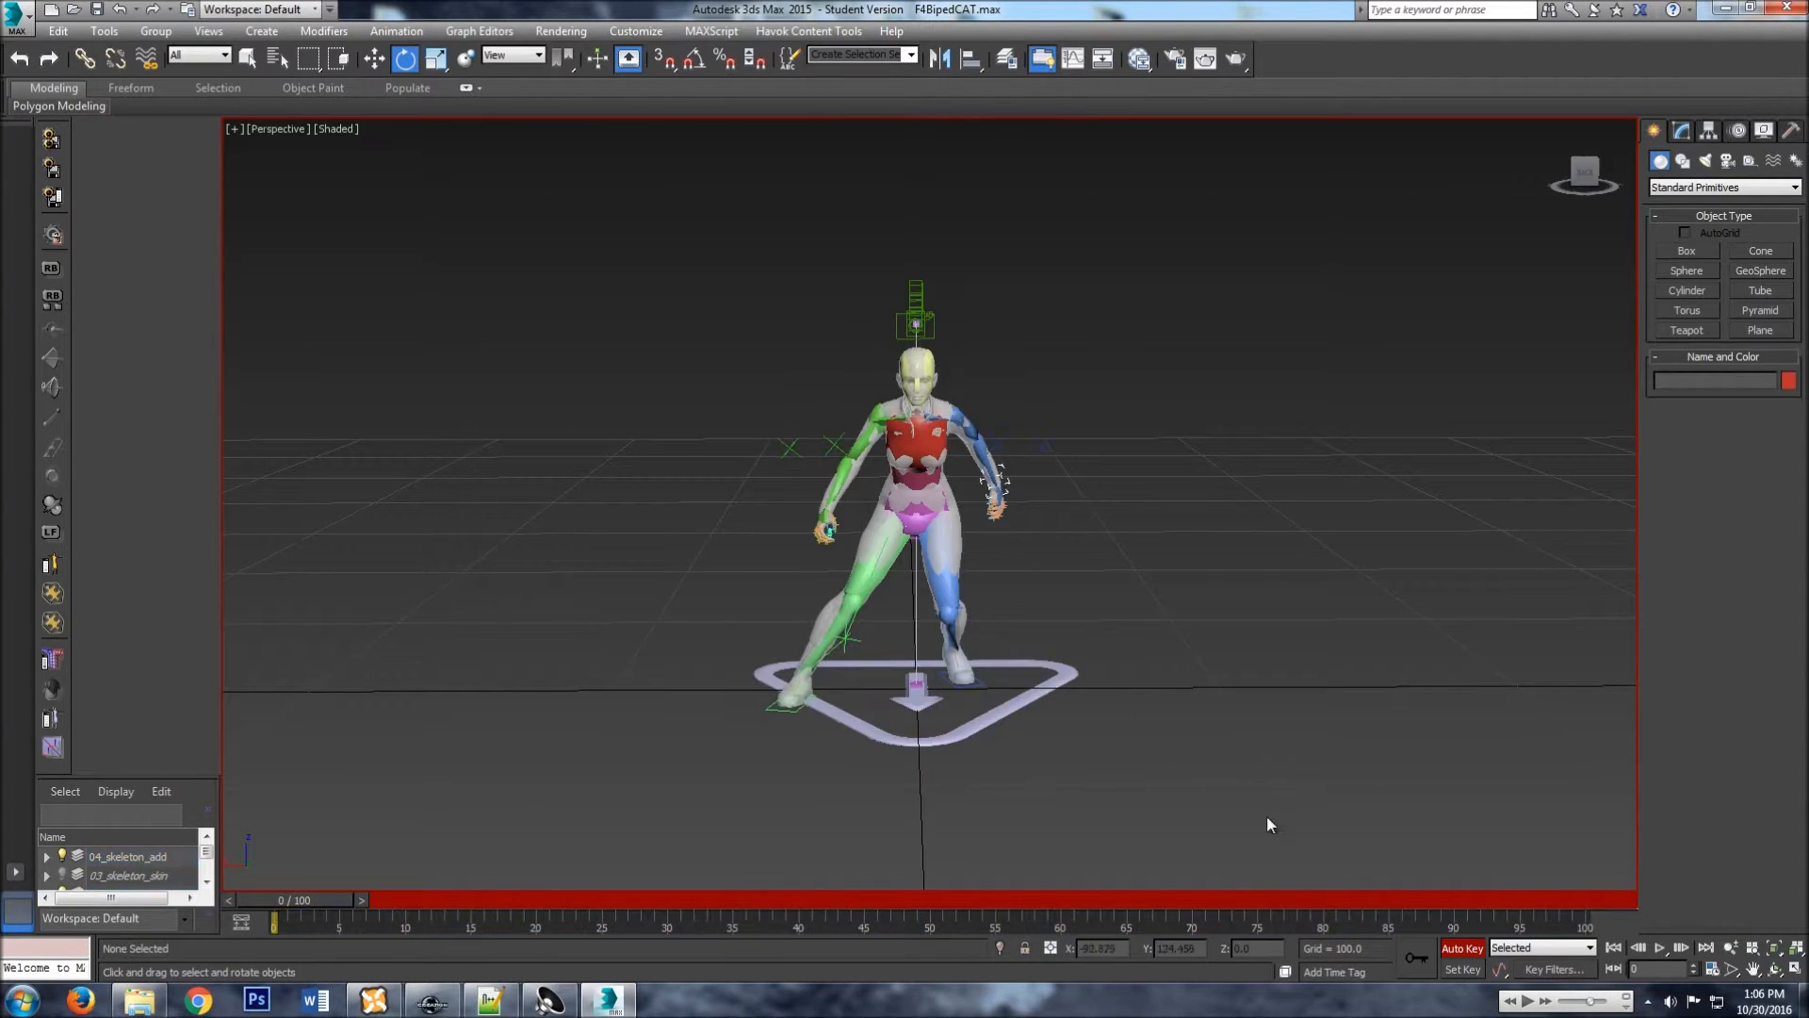
{"action": "mouse_move", "coordinate": [1157, 882]}
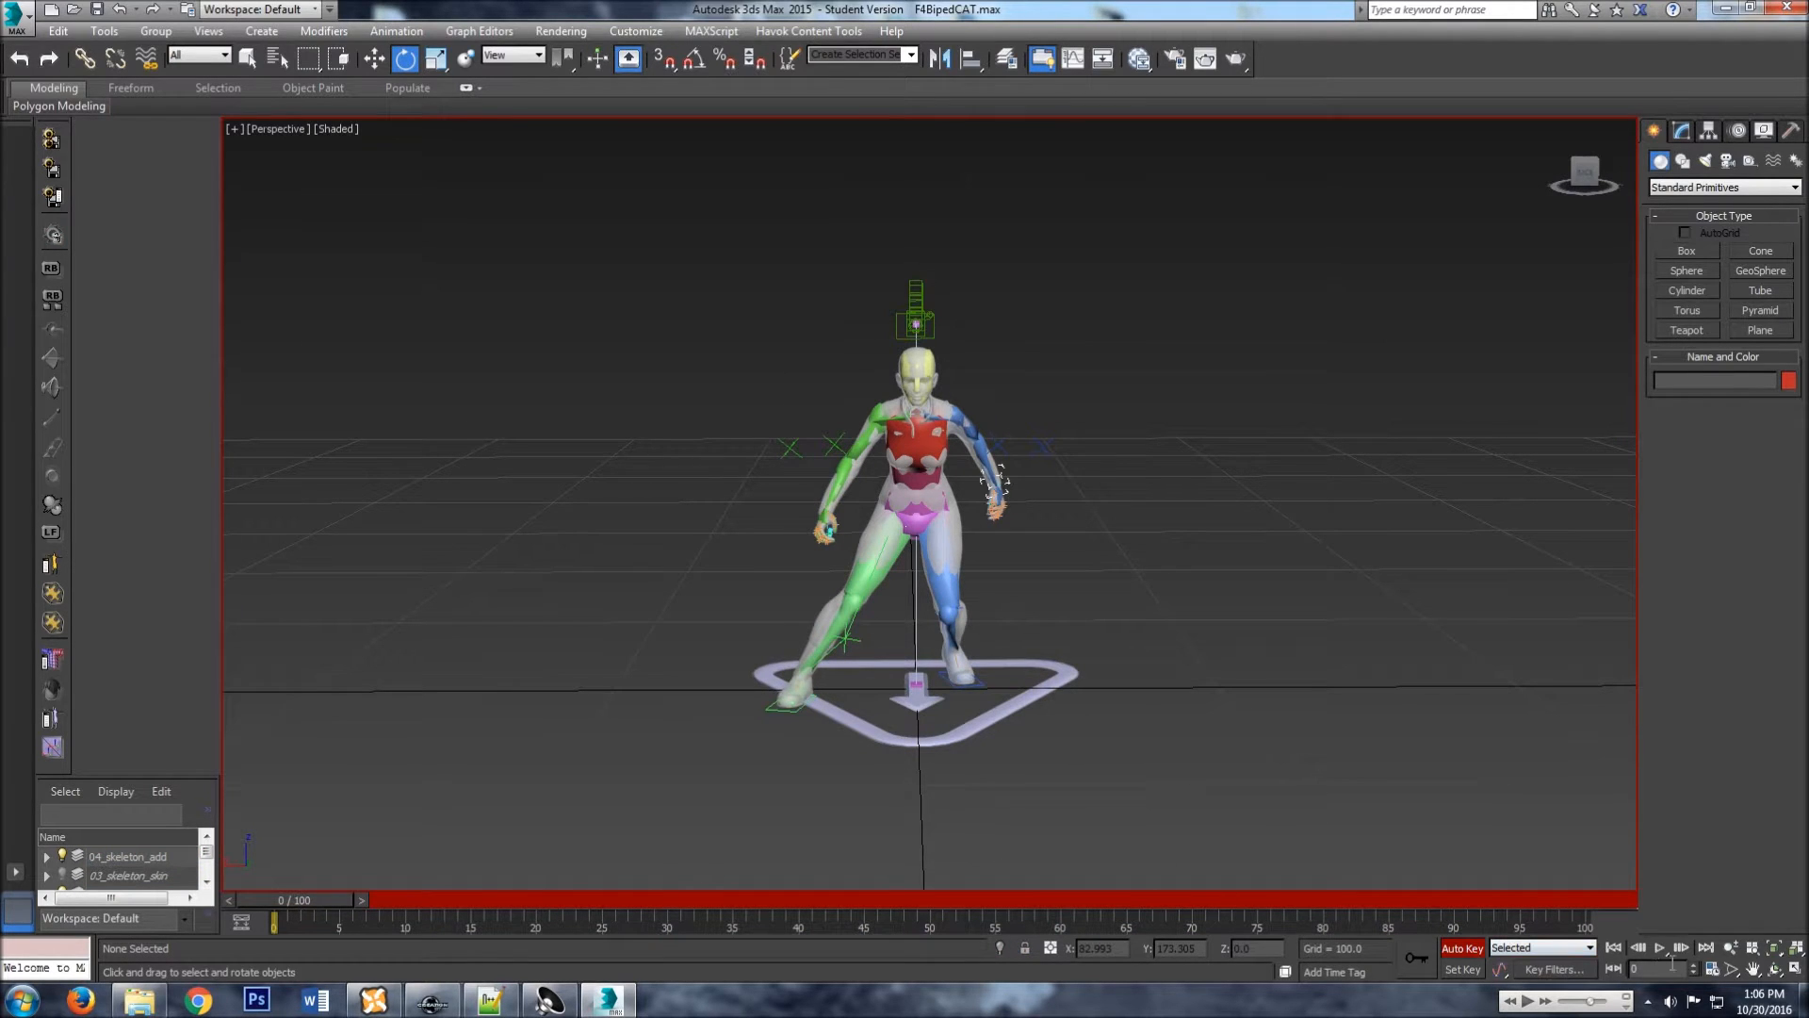
{"action": "left_click", "coordinate": [1664, 946]}
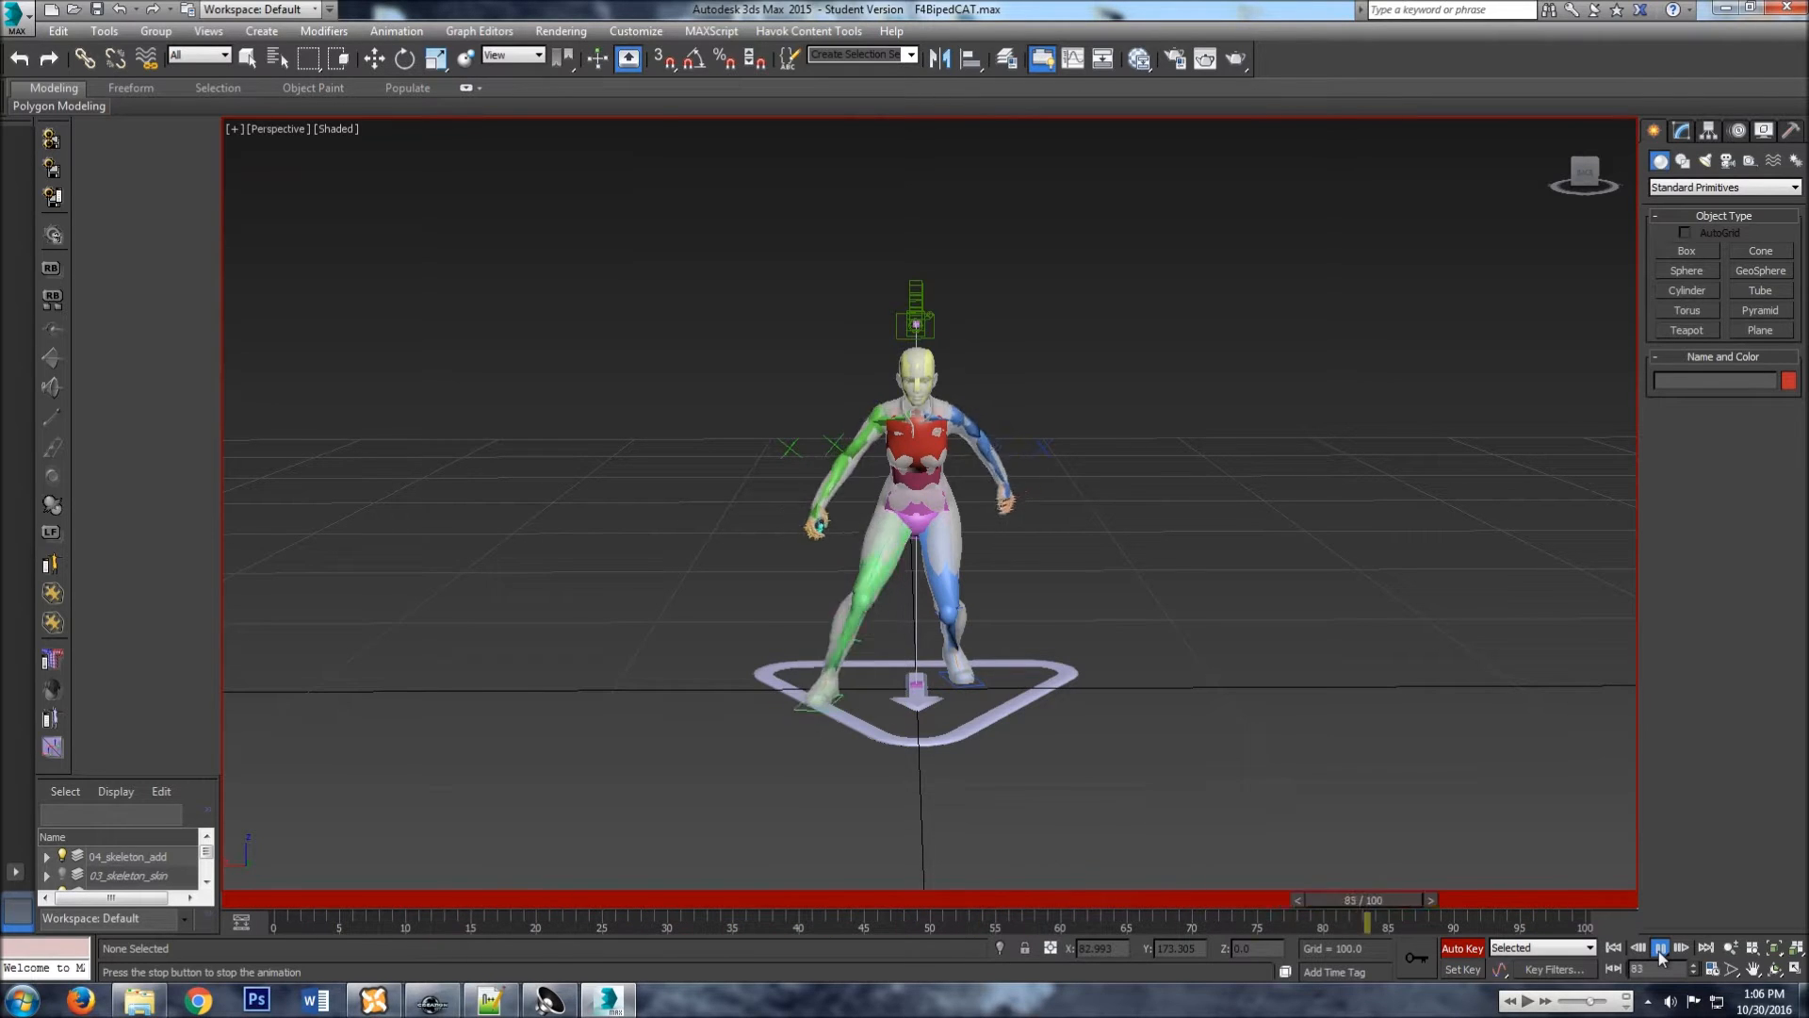
{"action": "left_click", "coordinate": [807, 31]}
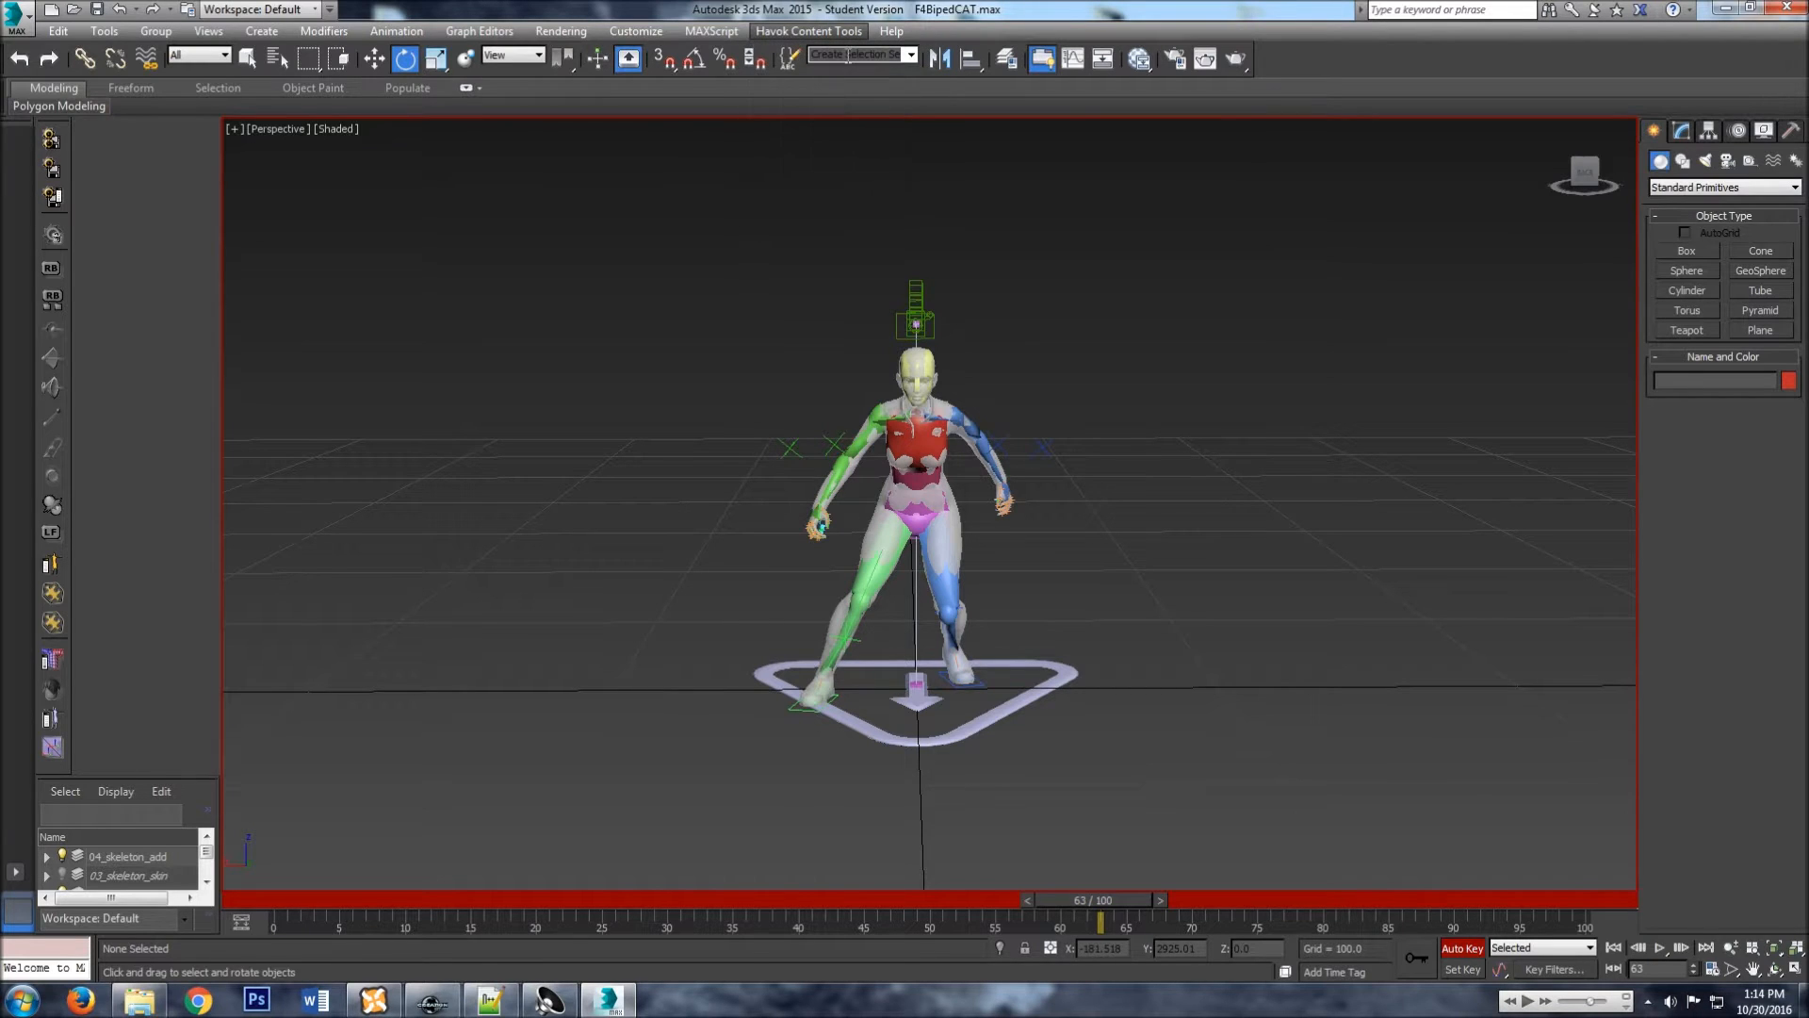
Open the Havok Filter Manager's Write to Platform options and browse for the output file.
{"action": "left_click", "coordinate": [807, 31]}
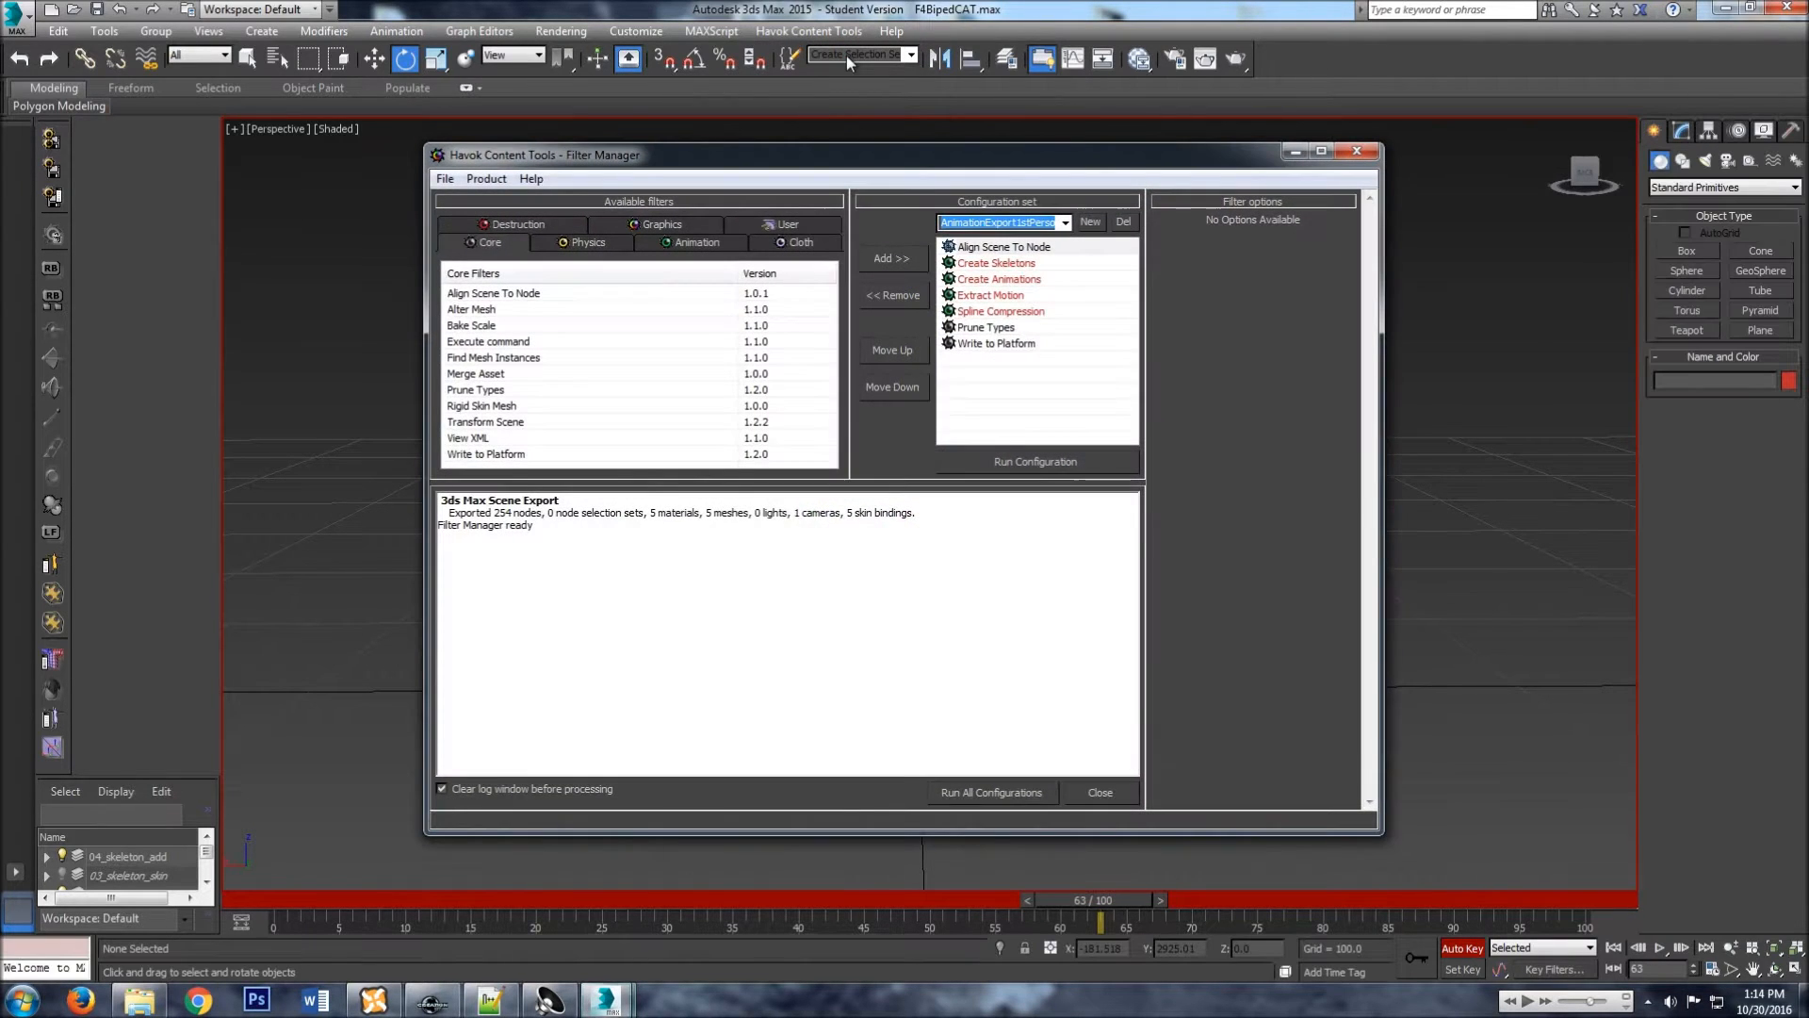
{"action": "left_click", "coordinate": [995, 343]}
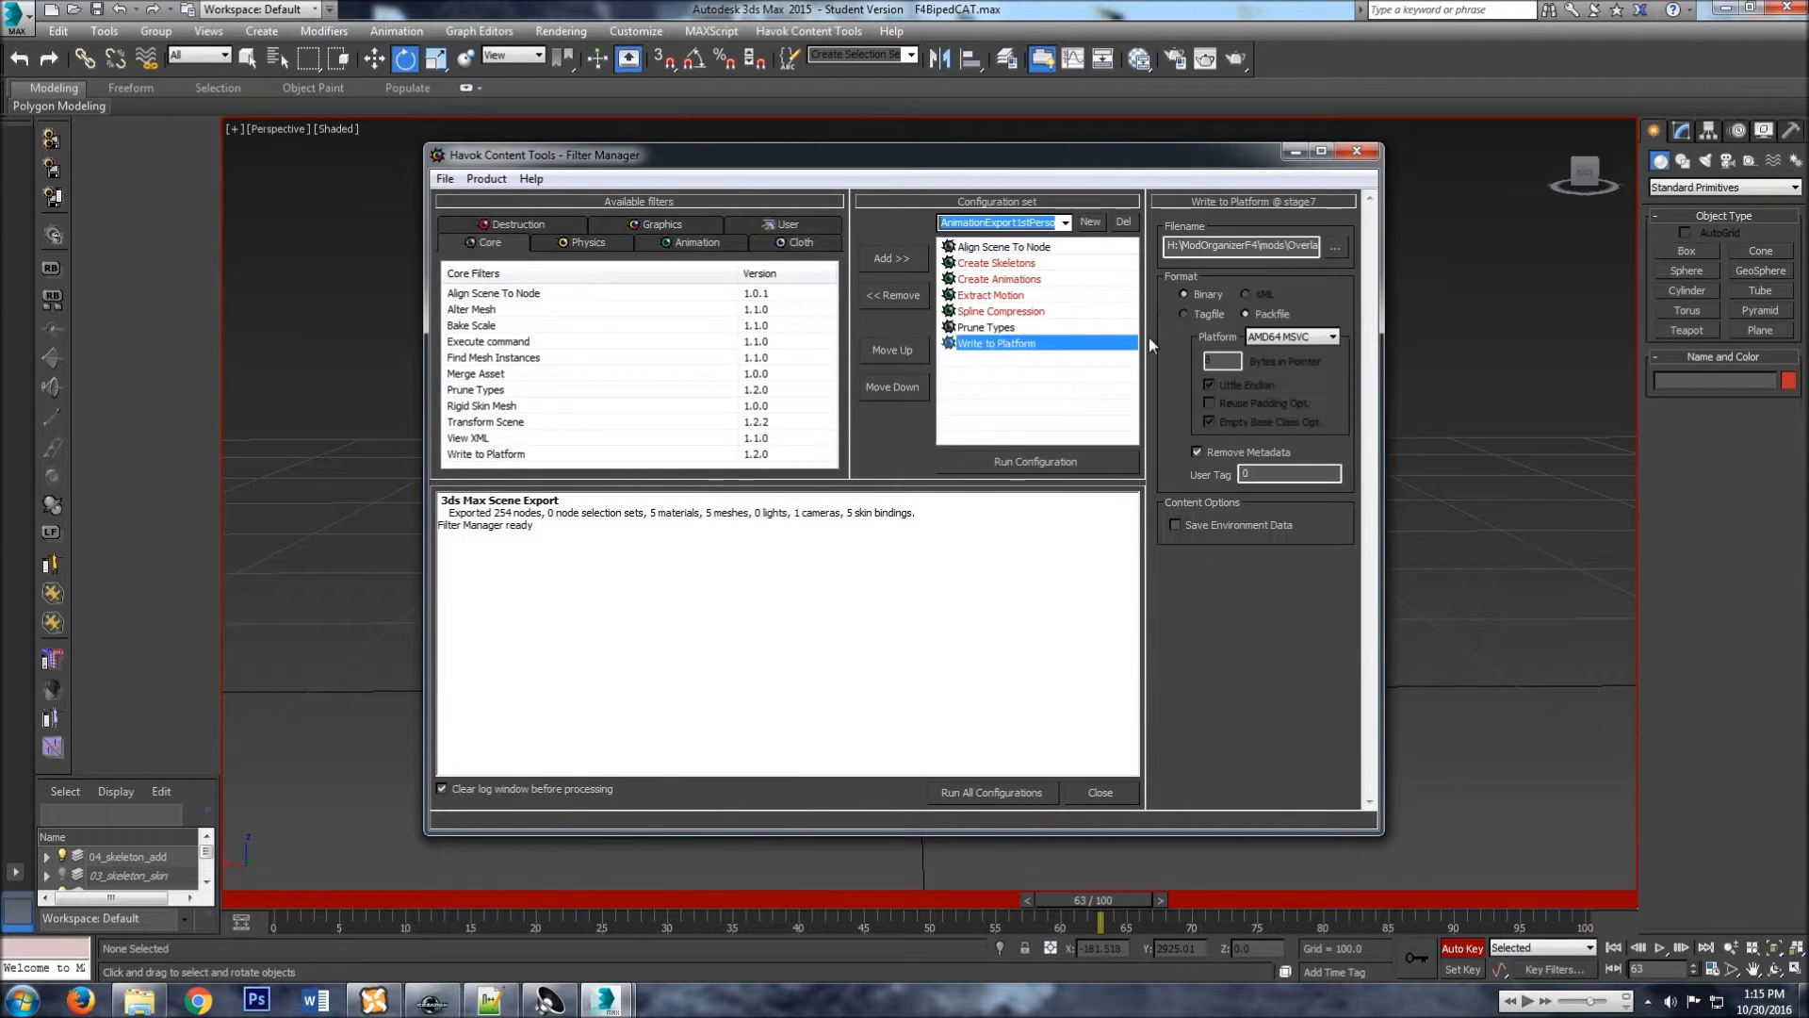
{"action": "left_click", "coordinate": [1334, 246]}
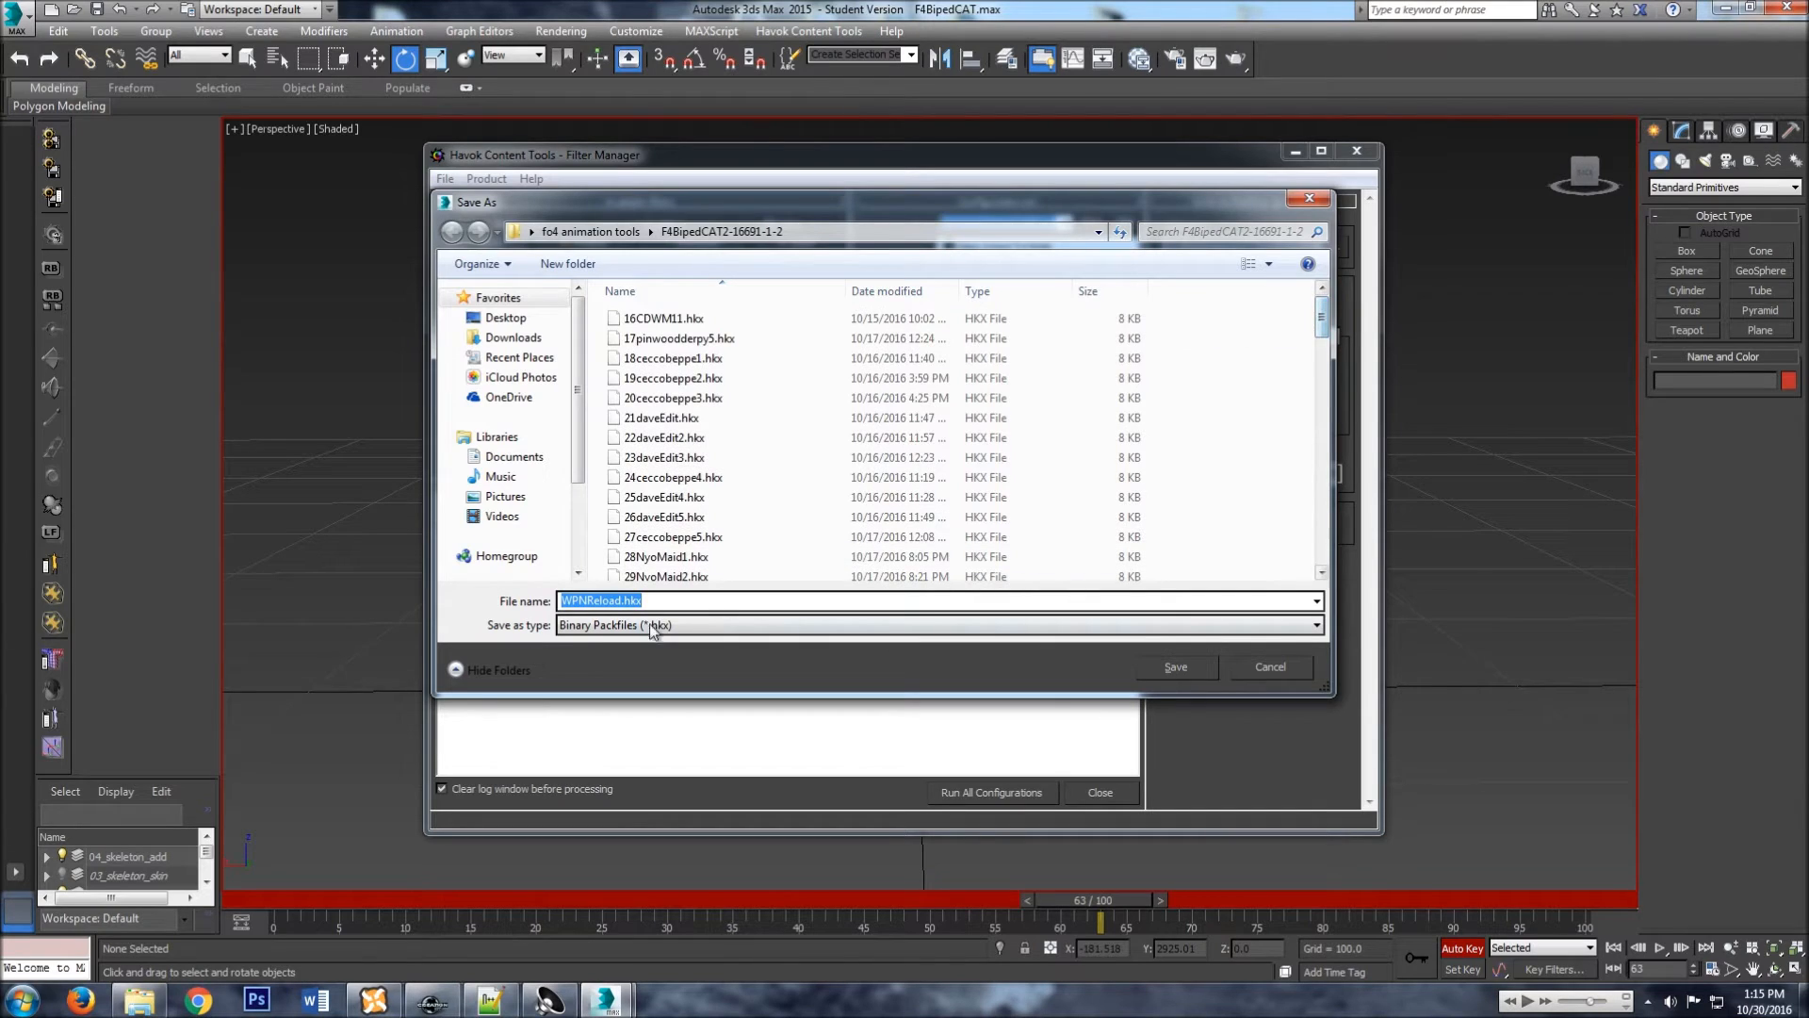
Replace the suggested export file name with pose1.
{"action": "left_click", "coordinate": [672, 600]}
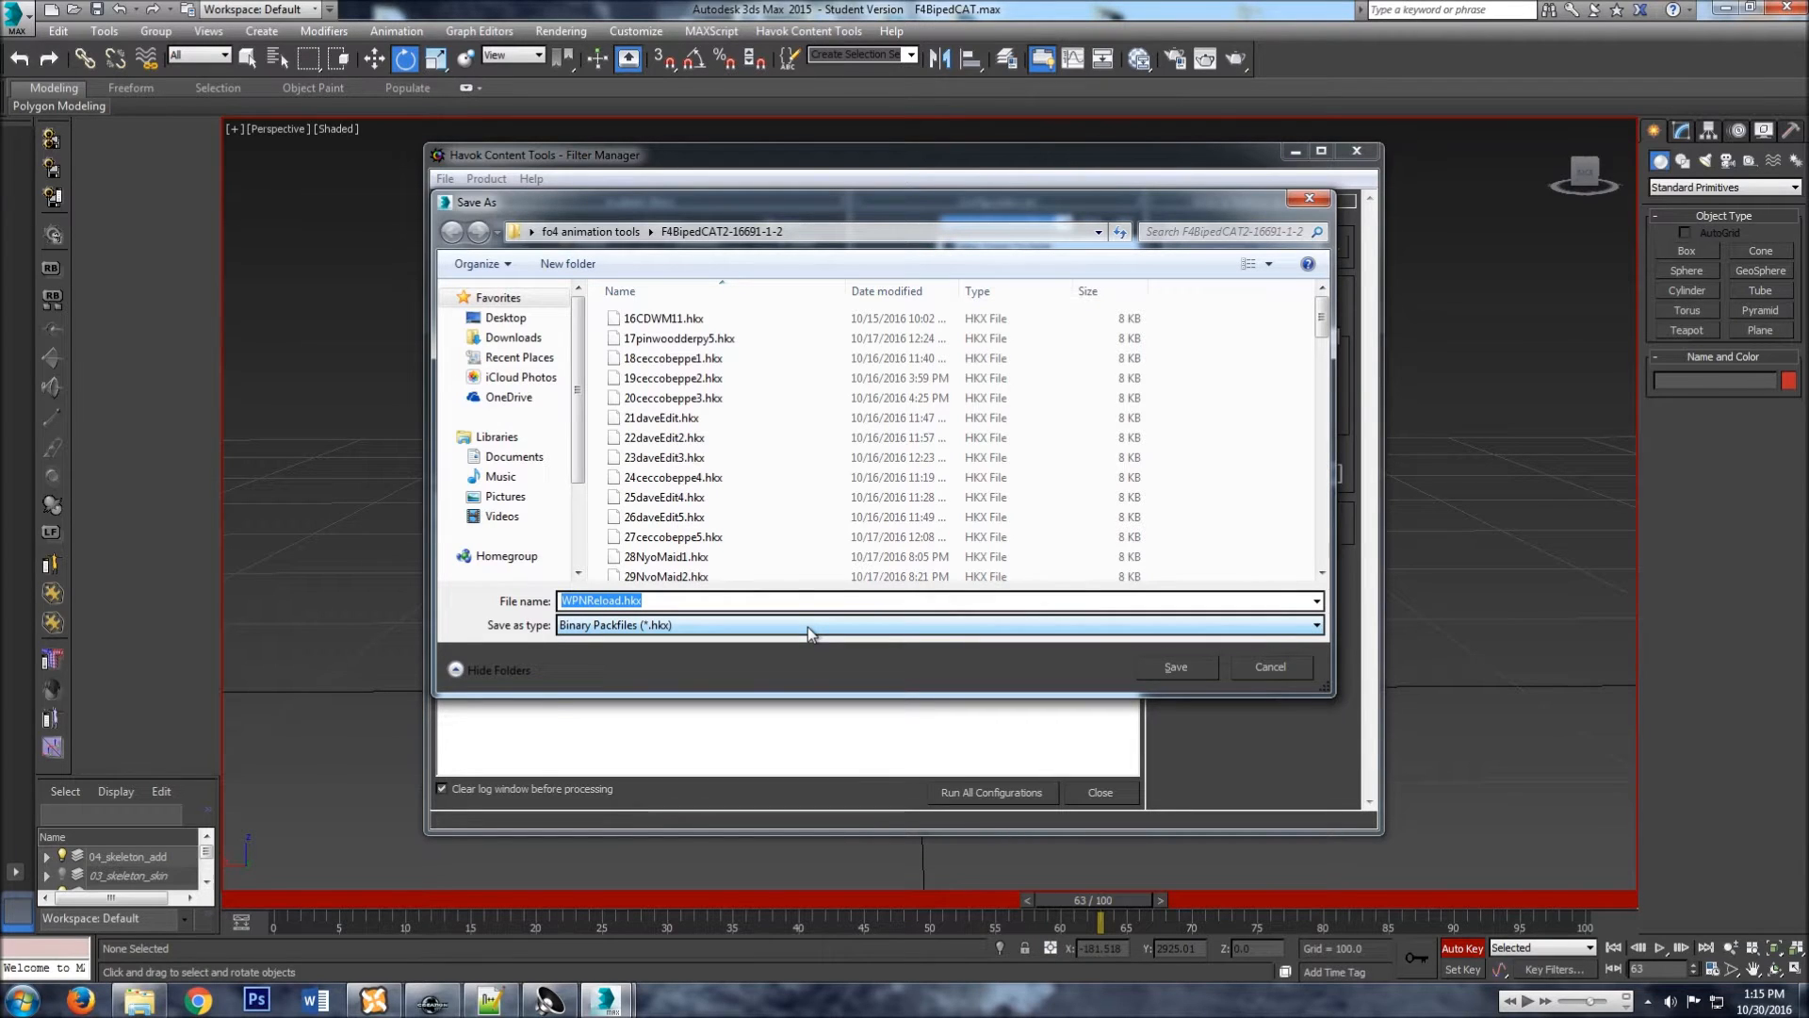
{"action": "type", "text": "pose"}
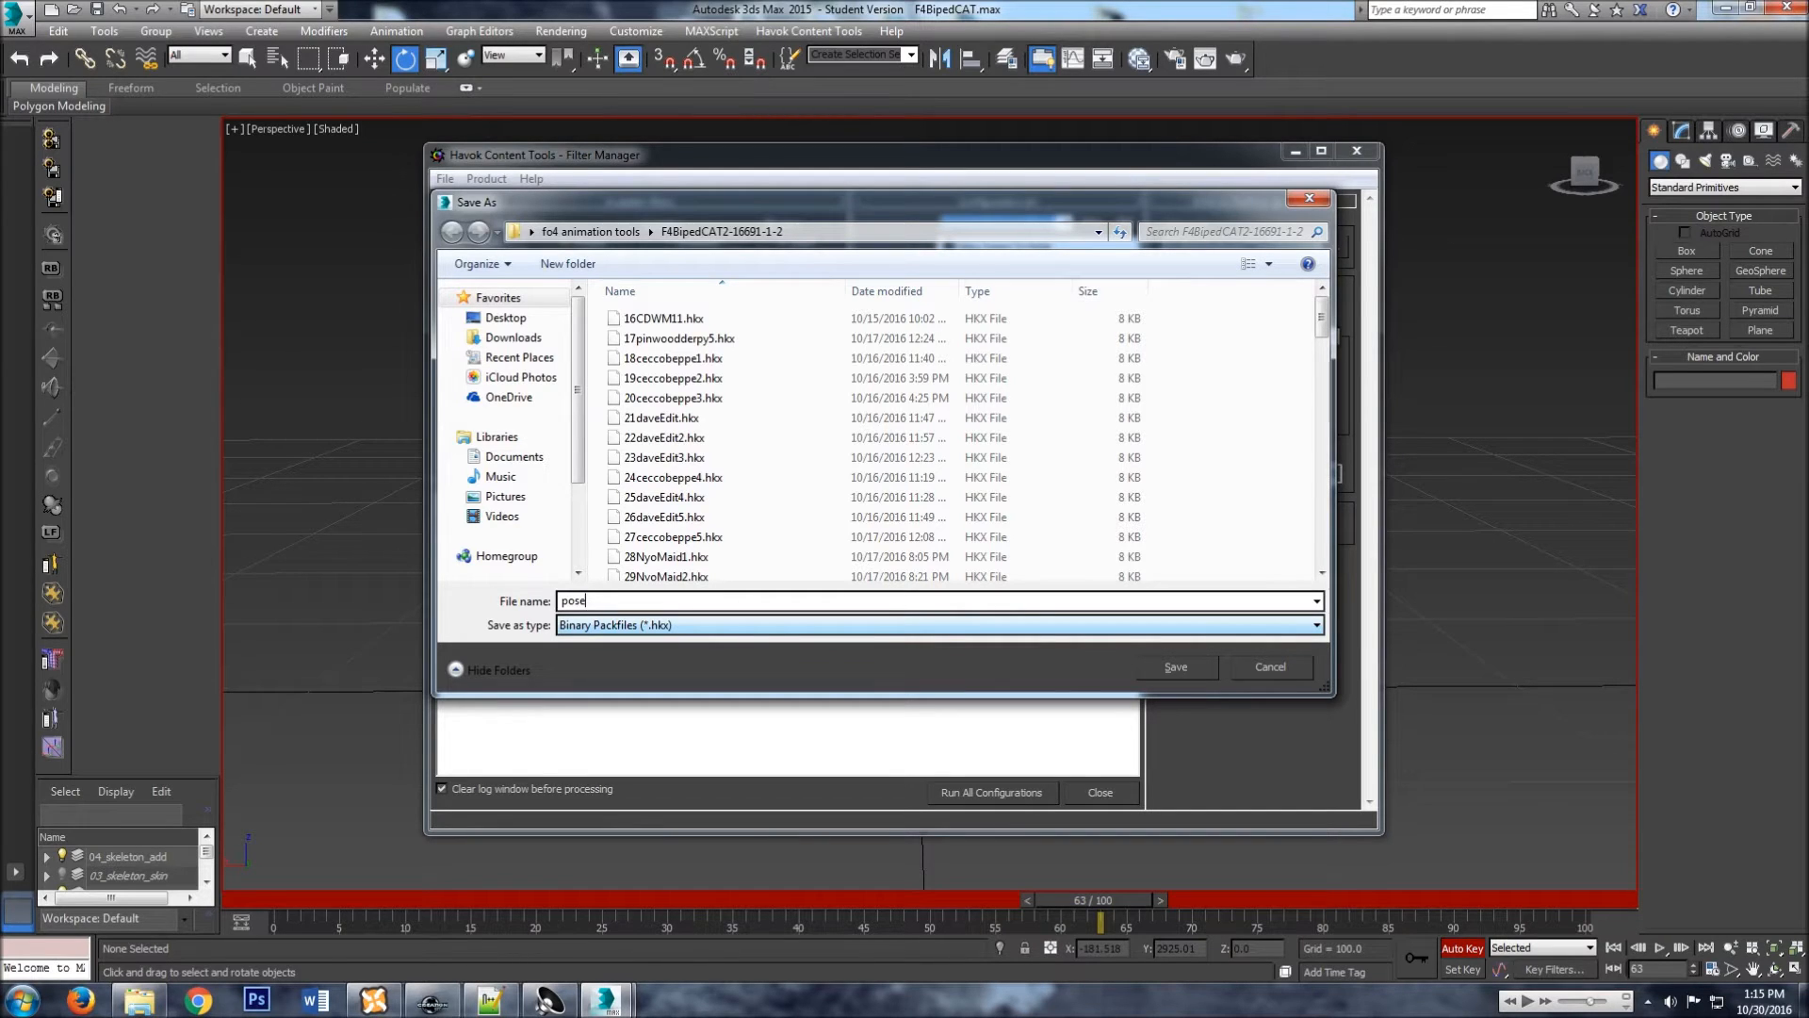
{"action": "type", "text": "1"}
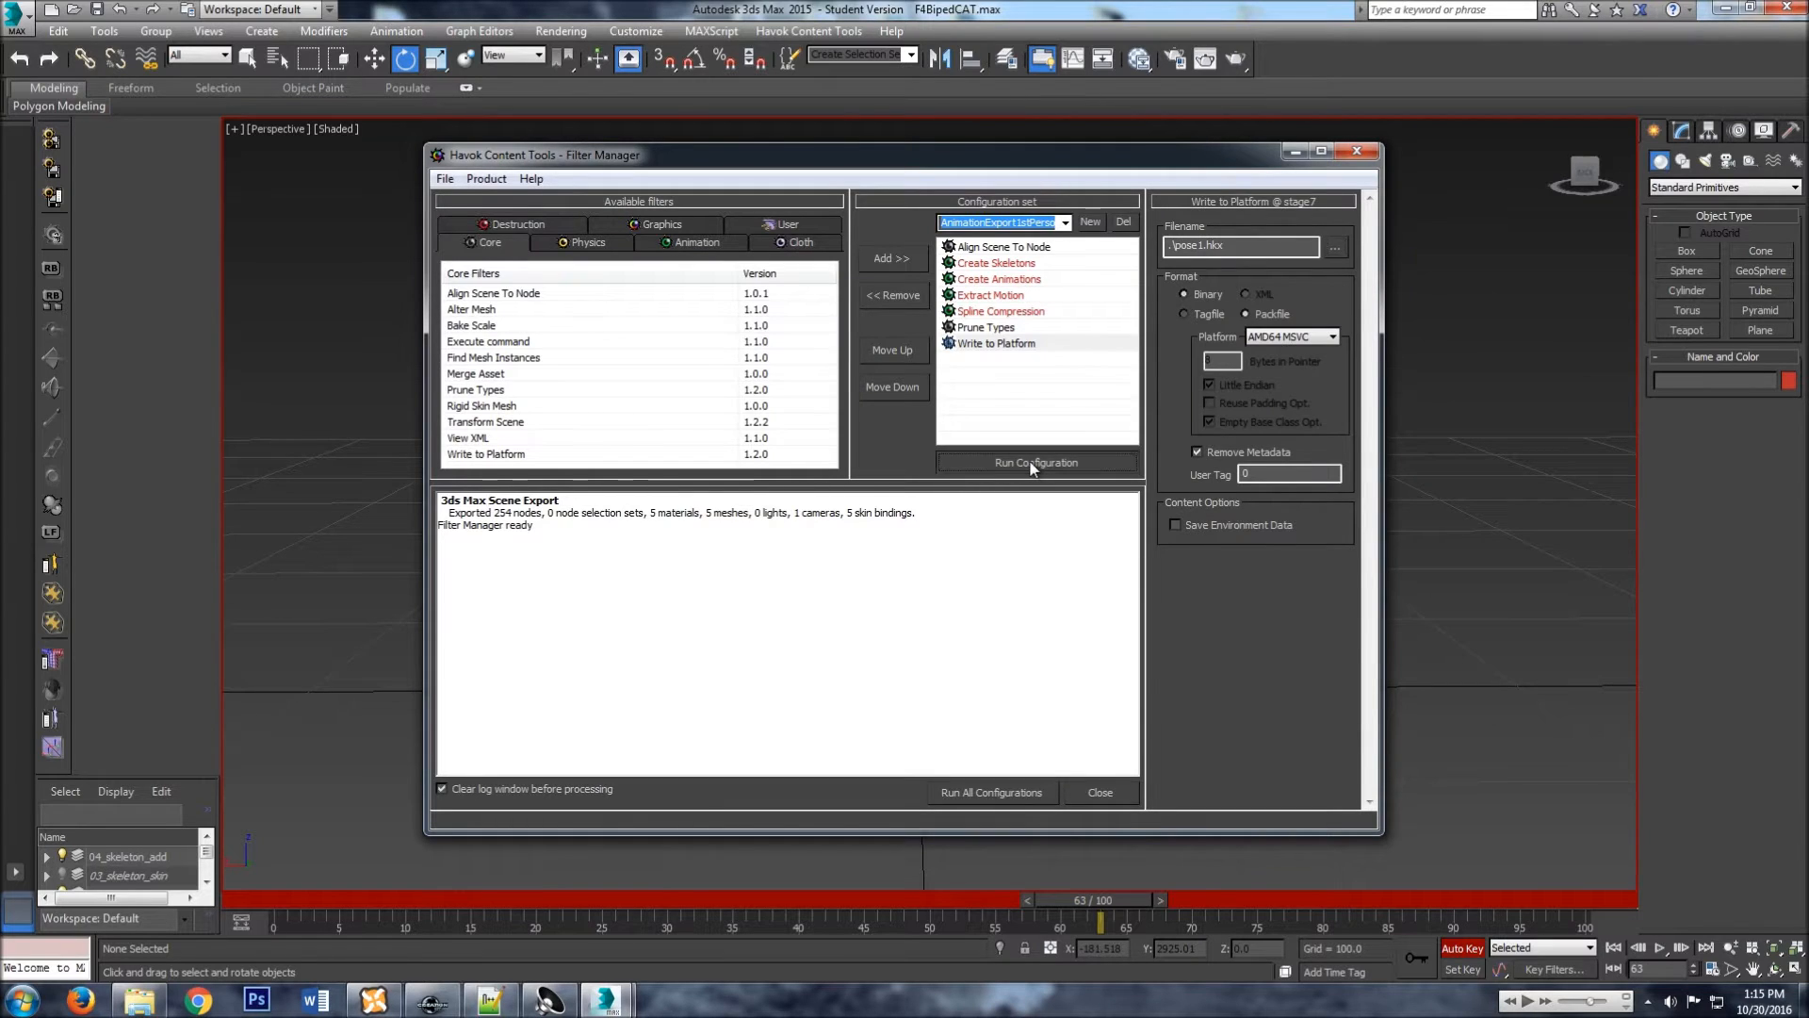
Run the export to write pose1.hkx, then close Filter Manager discarding changes.
{"action": "left_click", "coordinate": [1036, 463]}
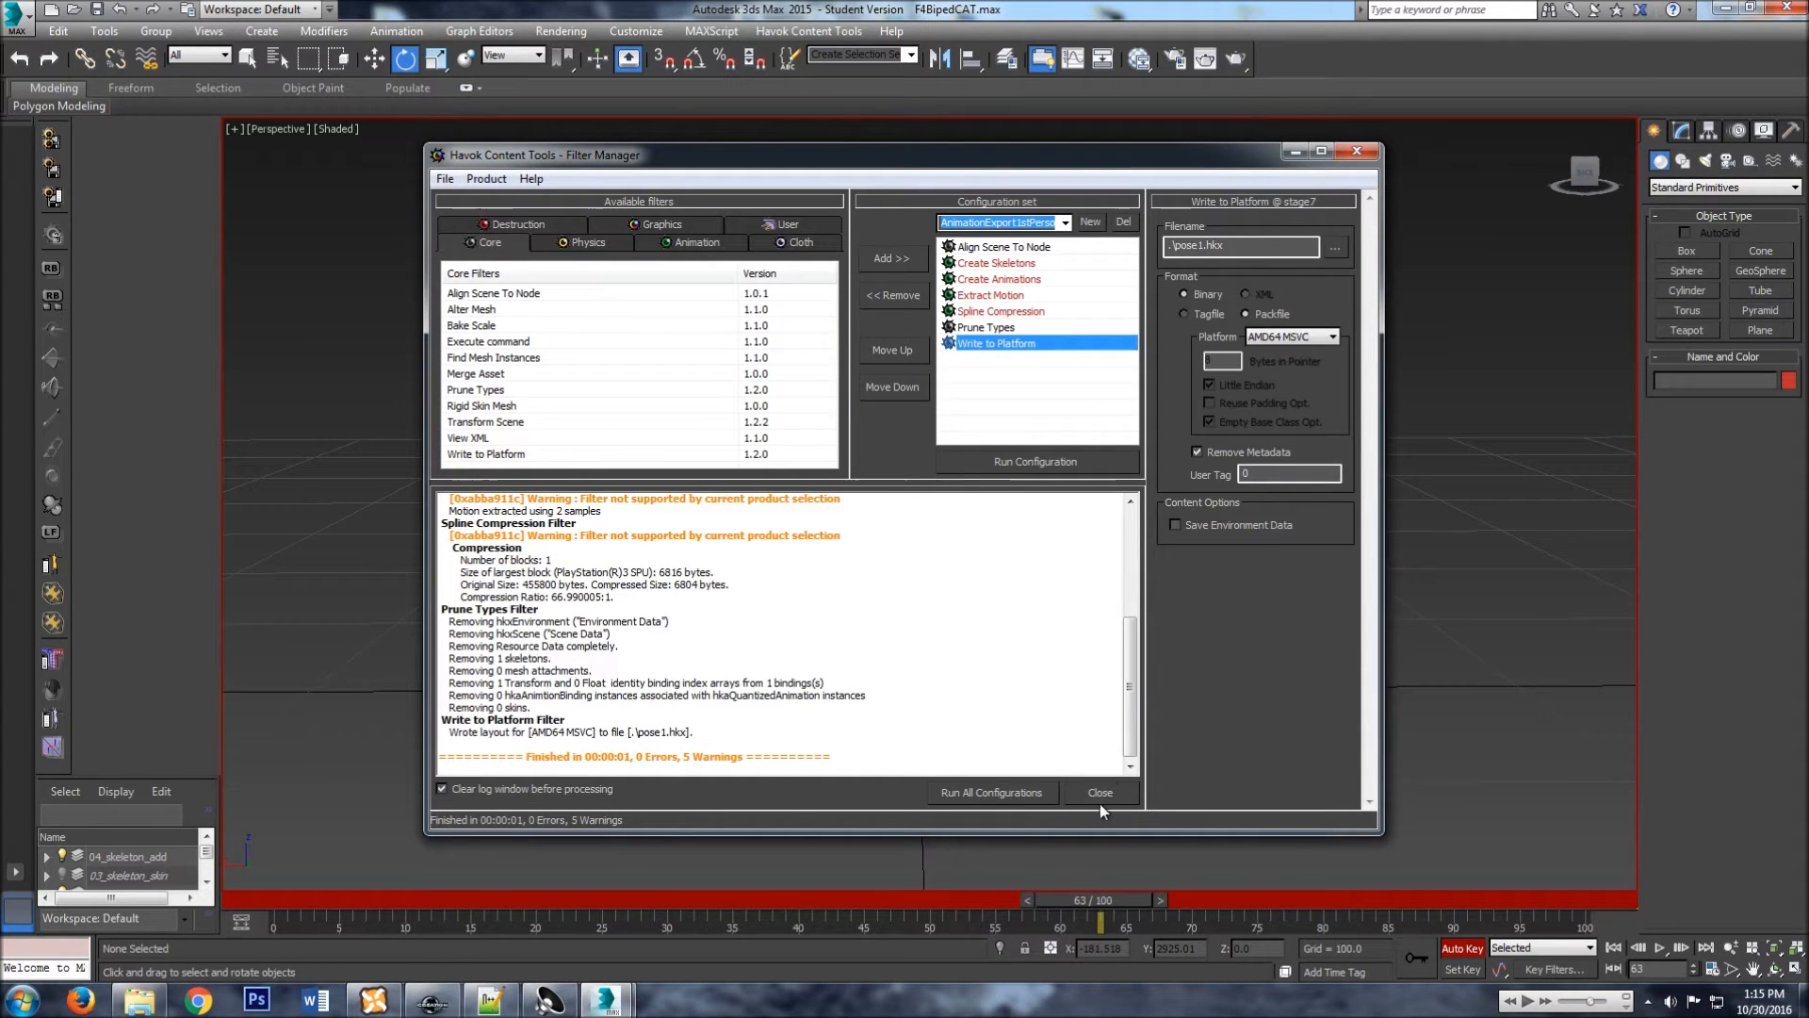
{"action": "left_click", "coordinate": [1101, 792]}
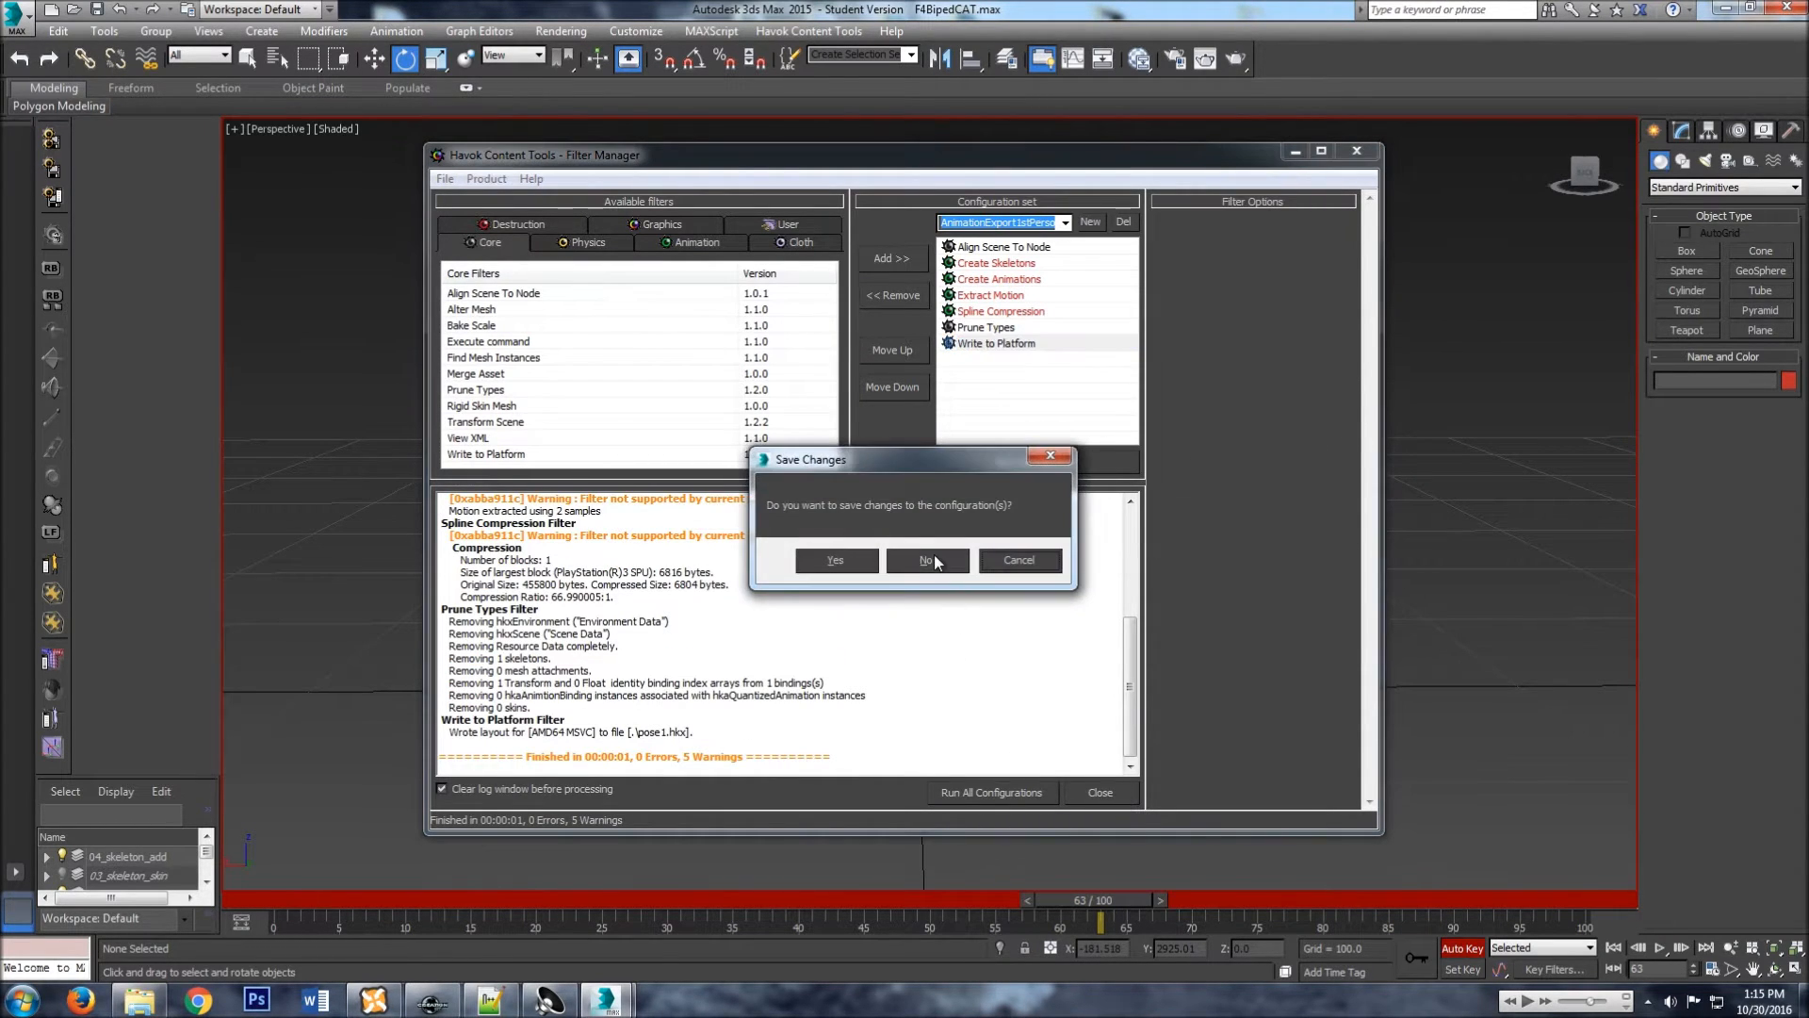
{"action": "left_click", "coordinate": [925, 560]}
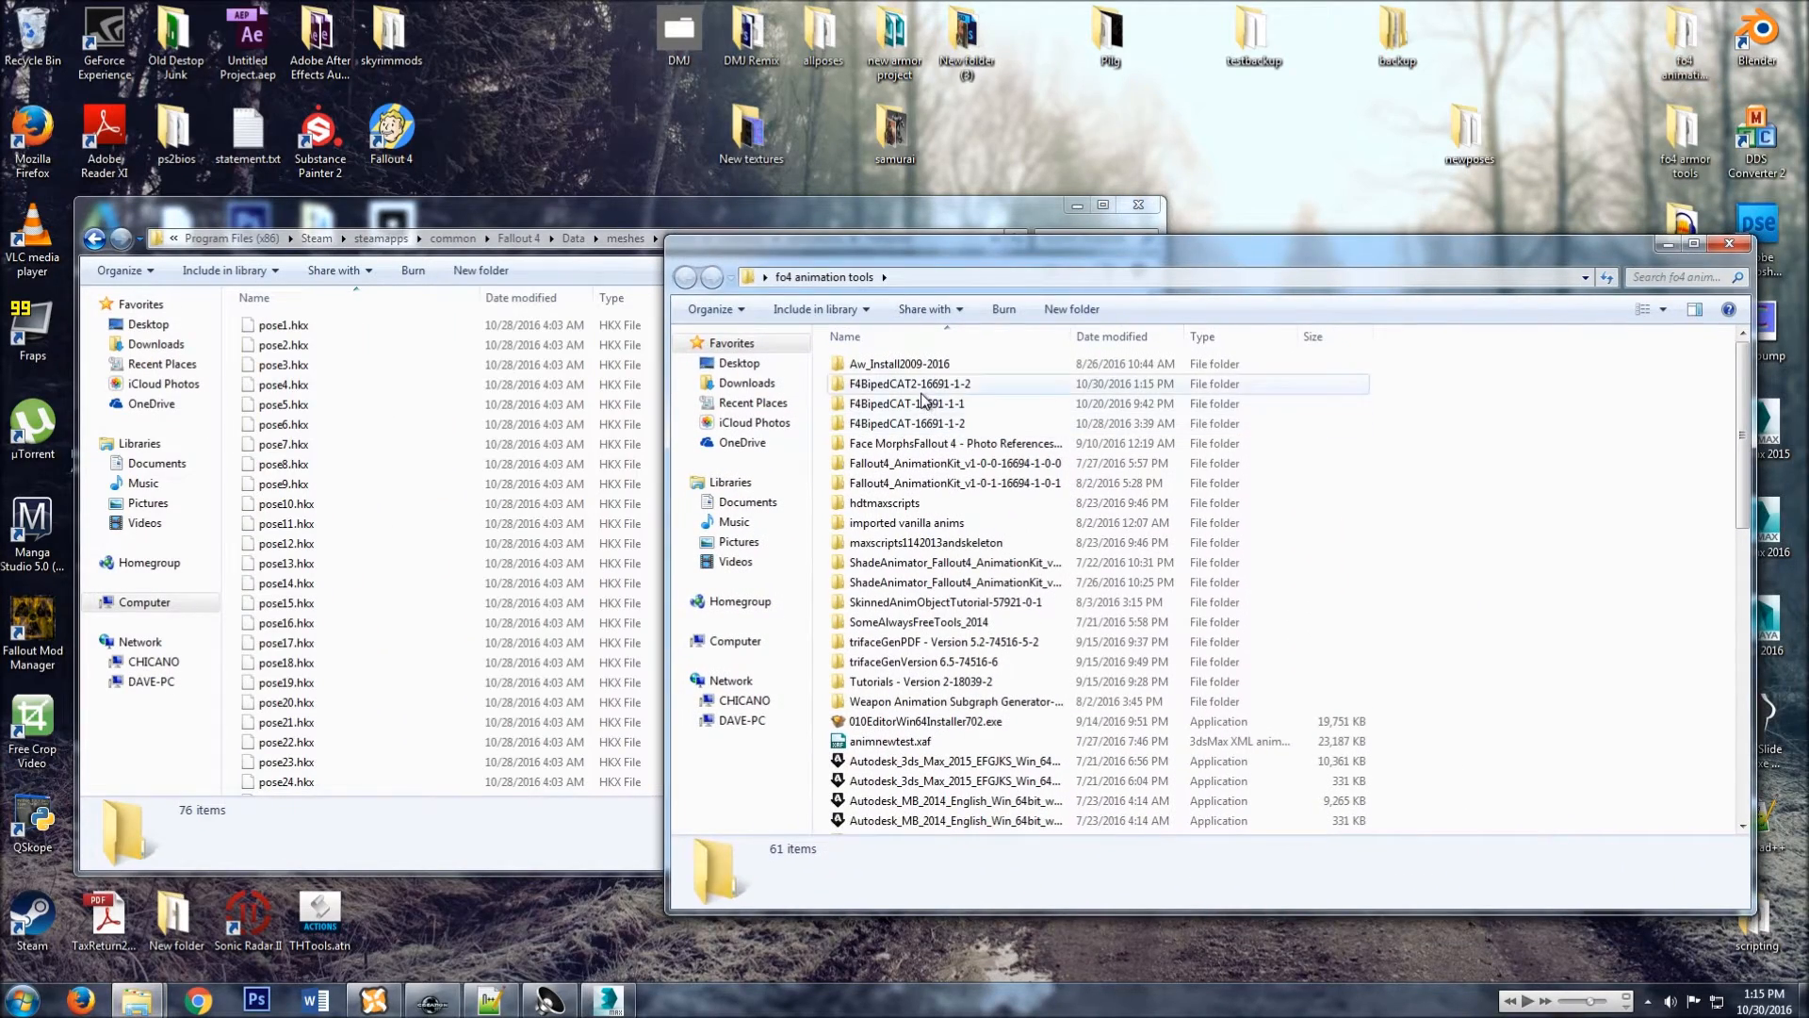
Open the F4BipedCAT2-16691-1-2 folder and select the exported pose1.hkx.
{"action": "double_click", "coordinate": [911, 384]}
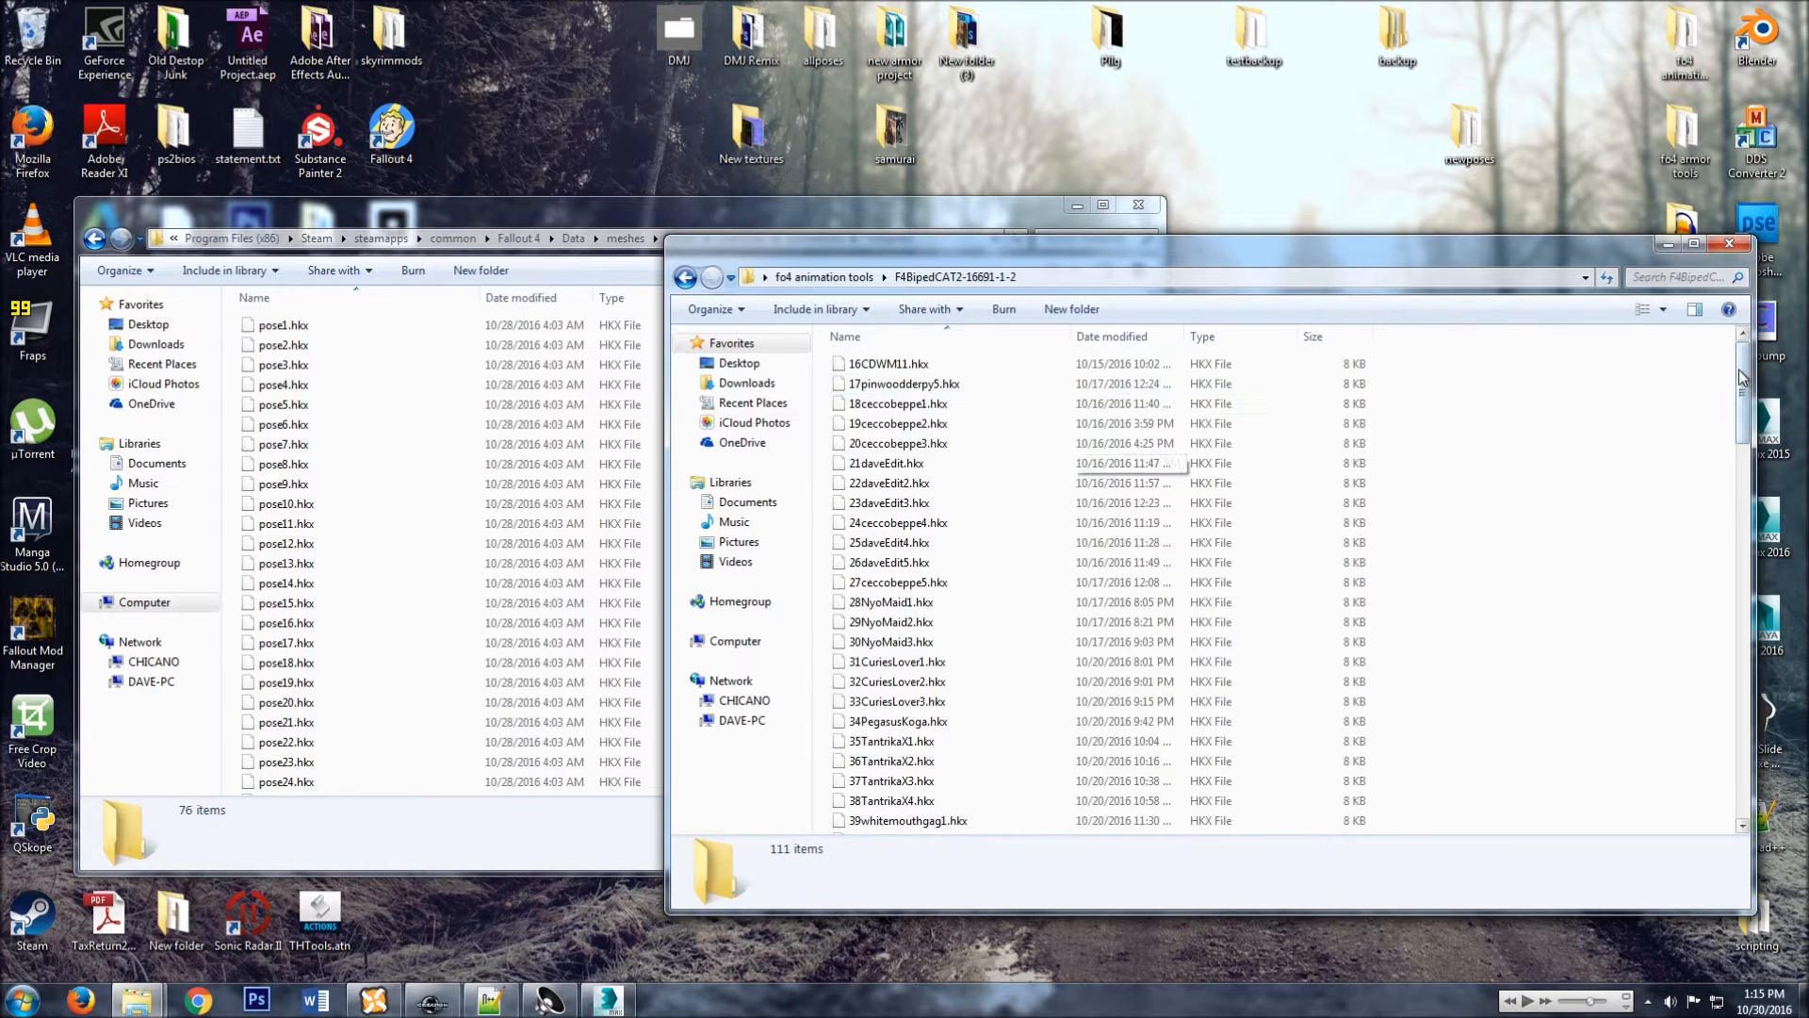
{"action": "scroll", "scroll_direction": "down", "scroll_amount": 3}
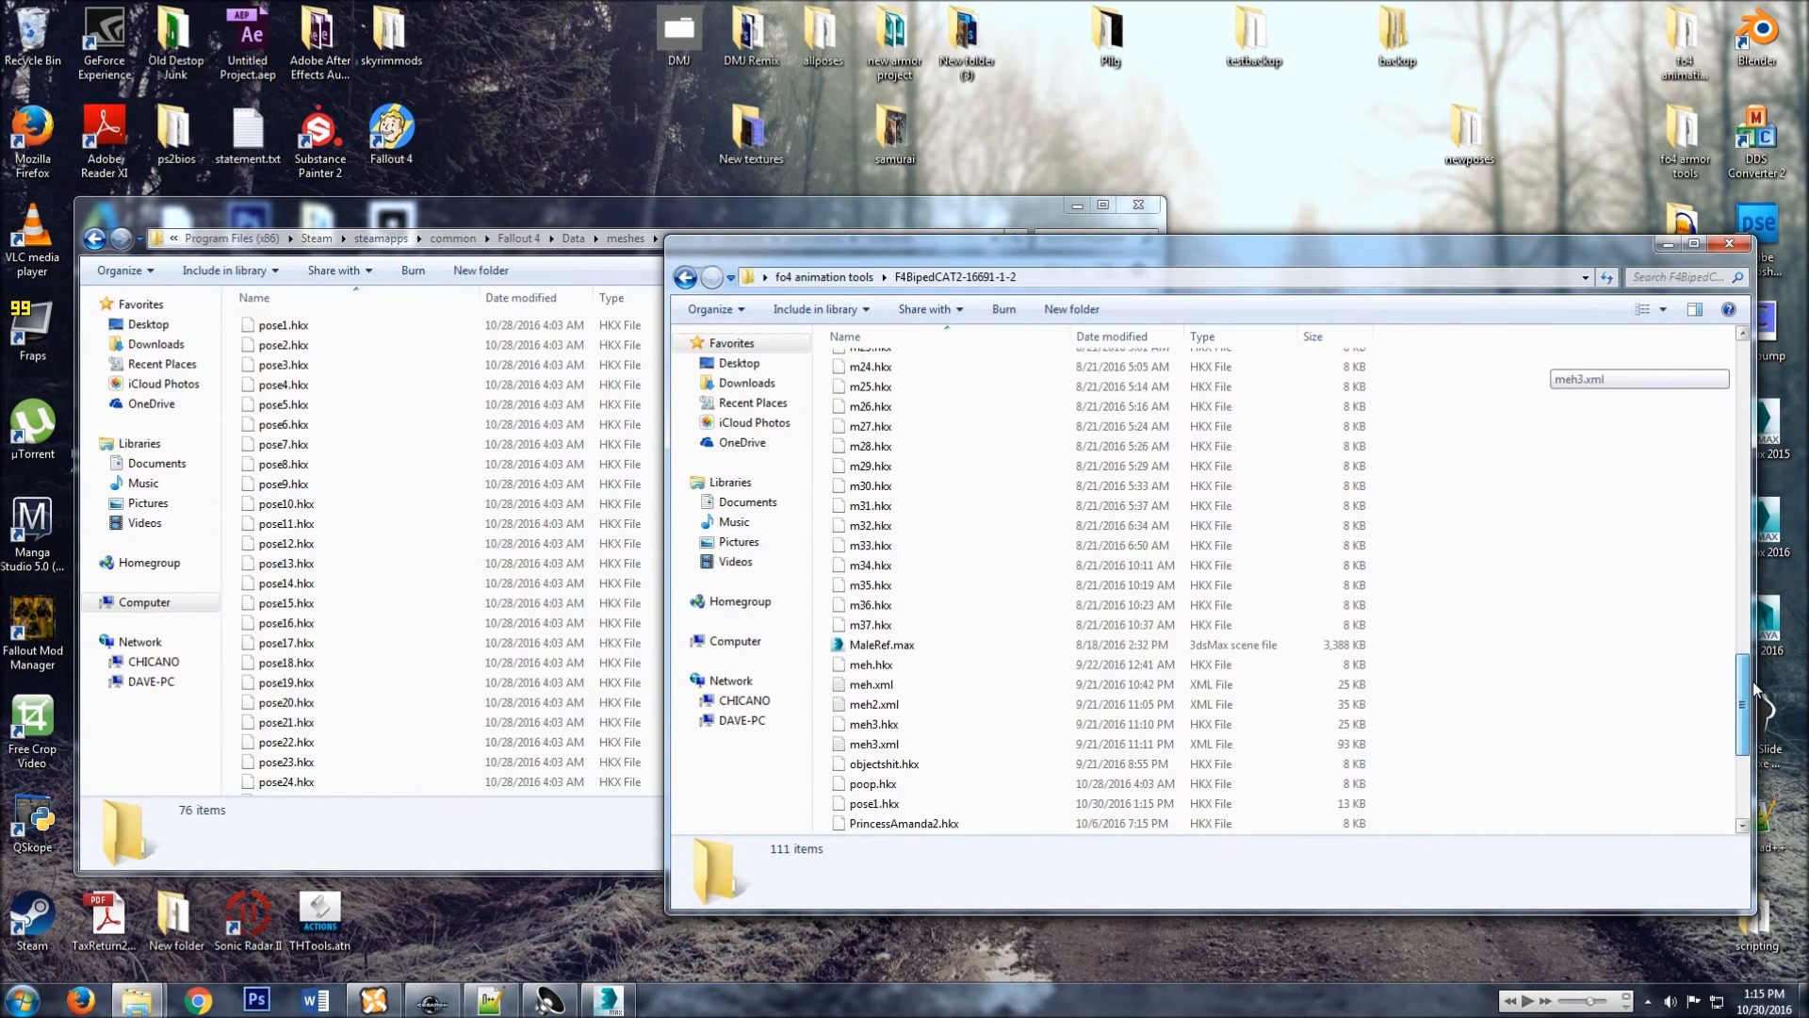
{"action": "scroll", "scroll_direction": "down", "scroll_amount": 3}
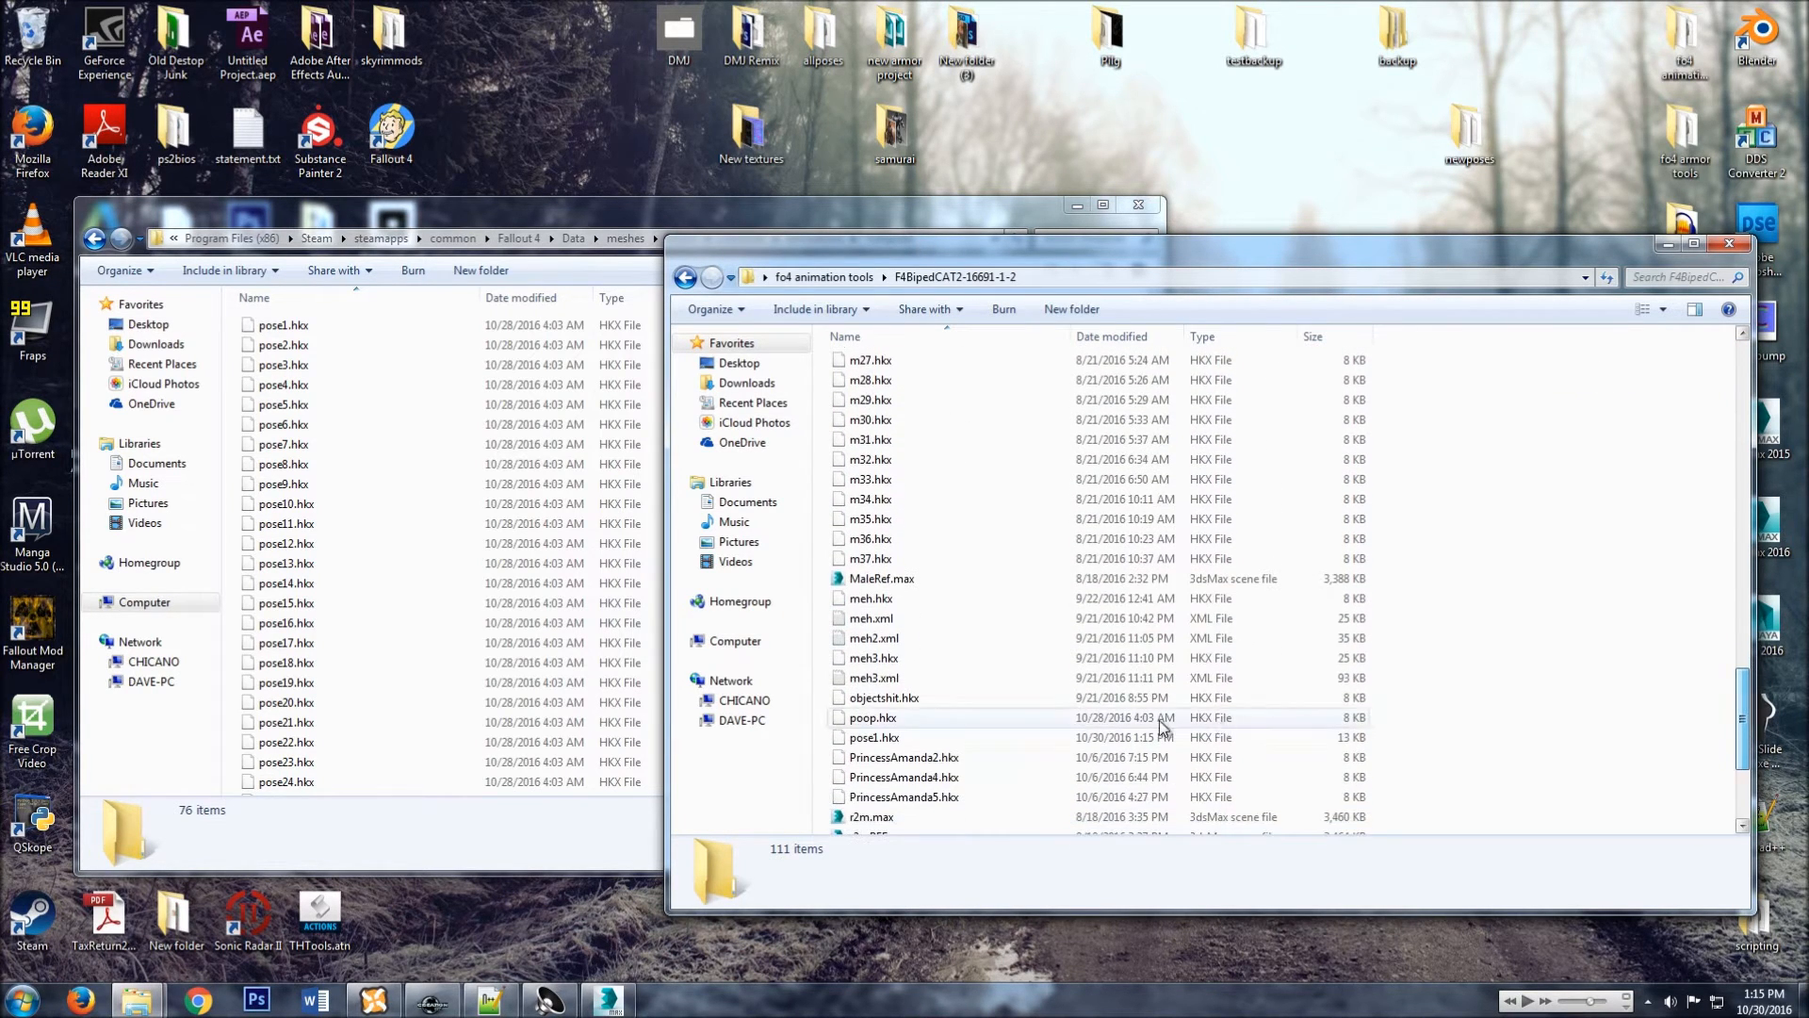
{"action": "left_click", "coordinate": [874, 736]}
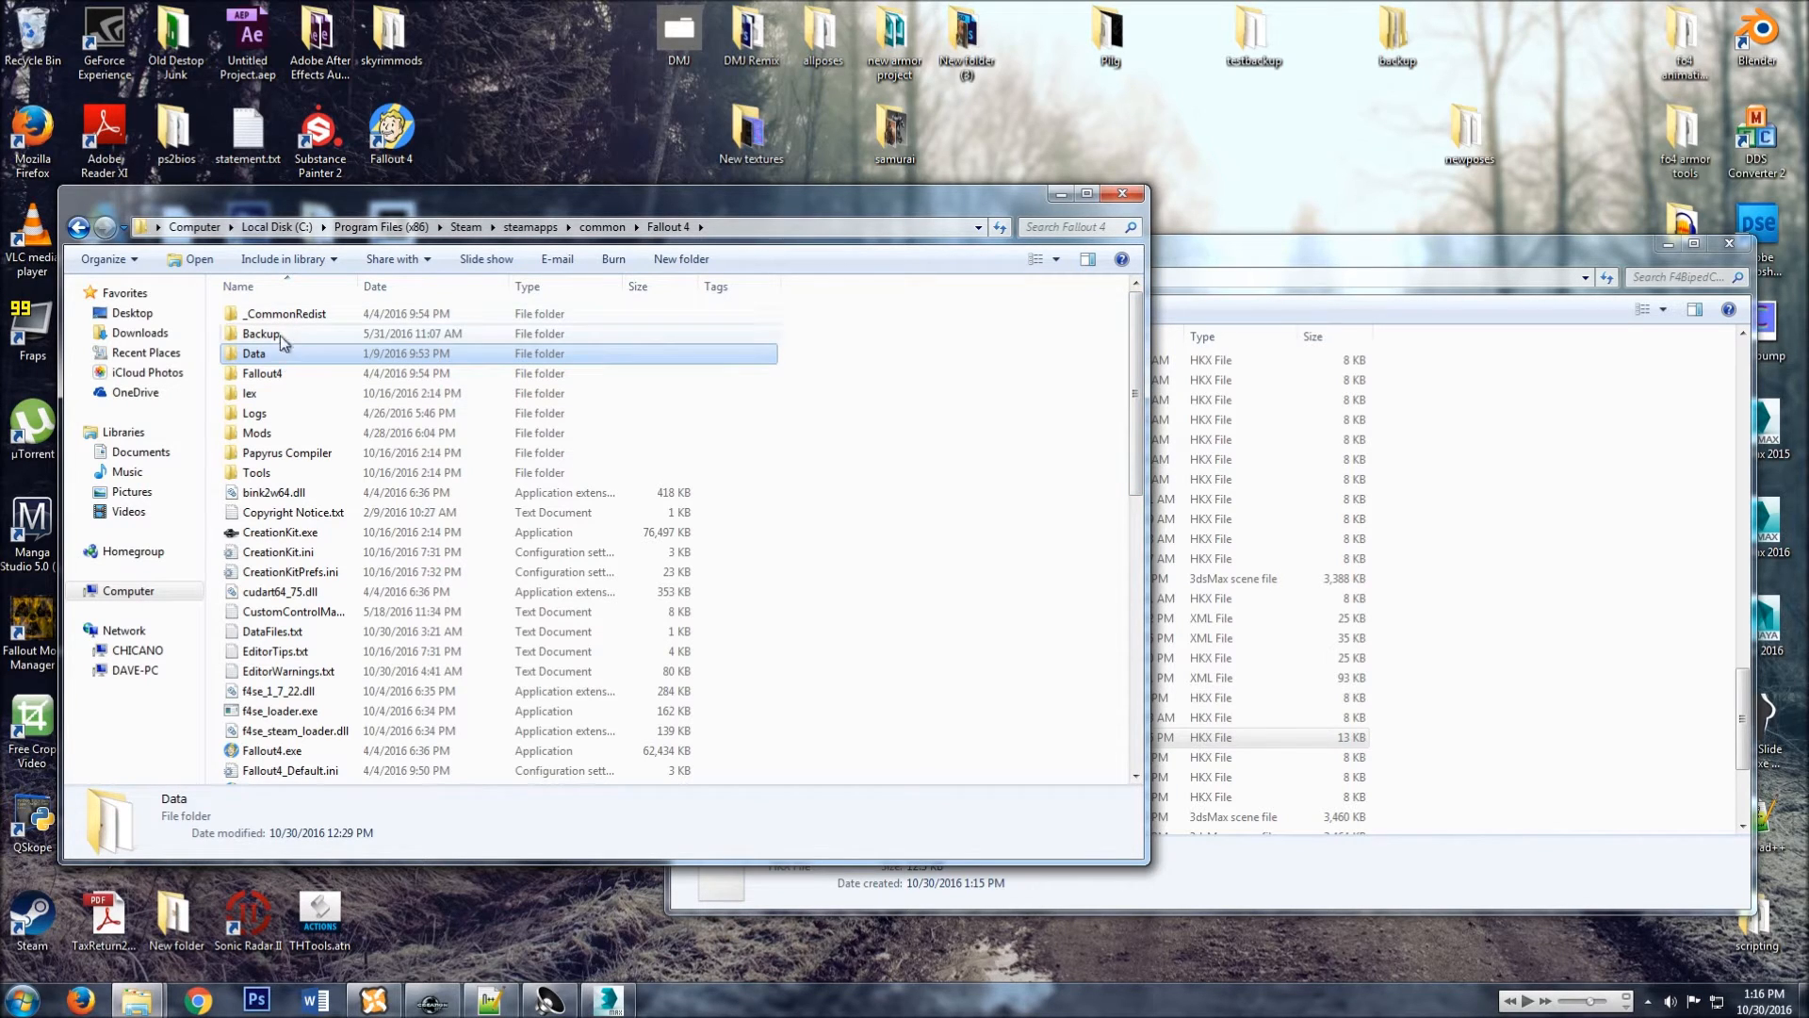
{"action": "mouse_move", "coordinate": [253, 354]}
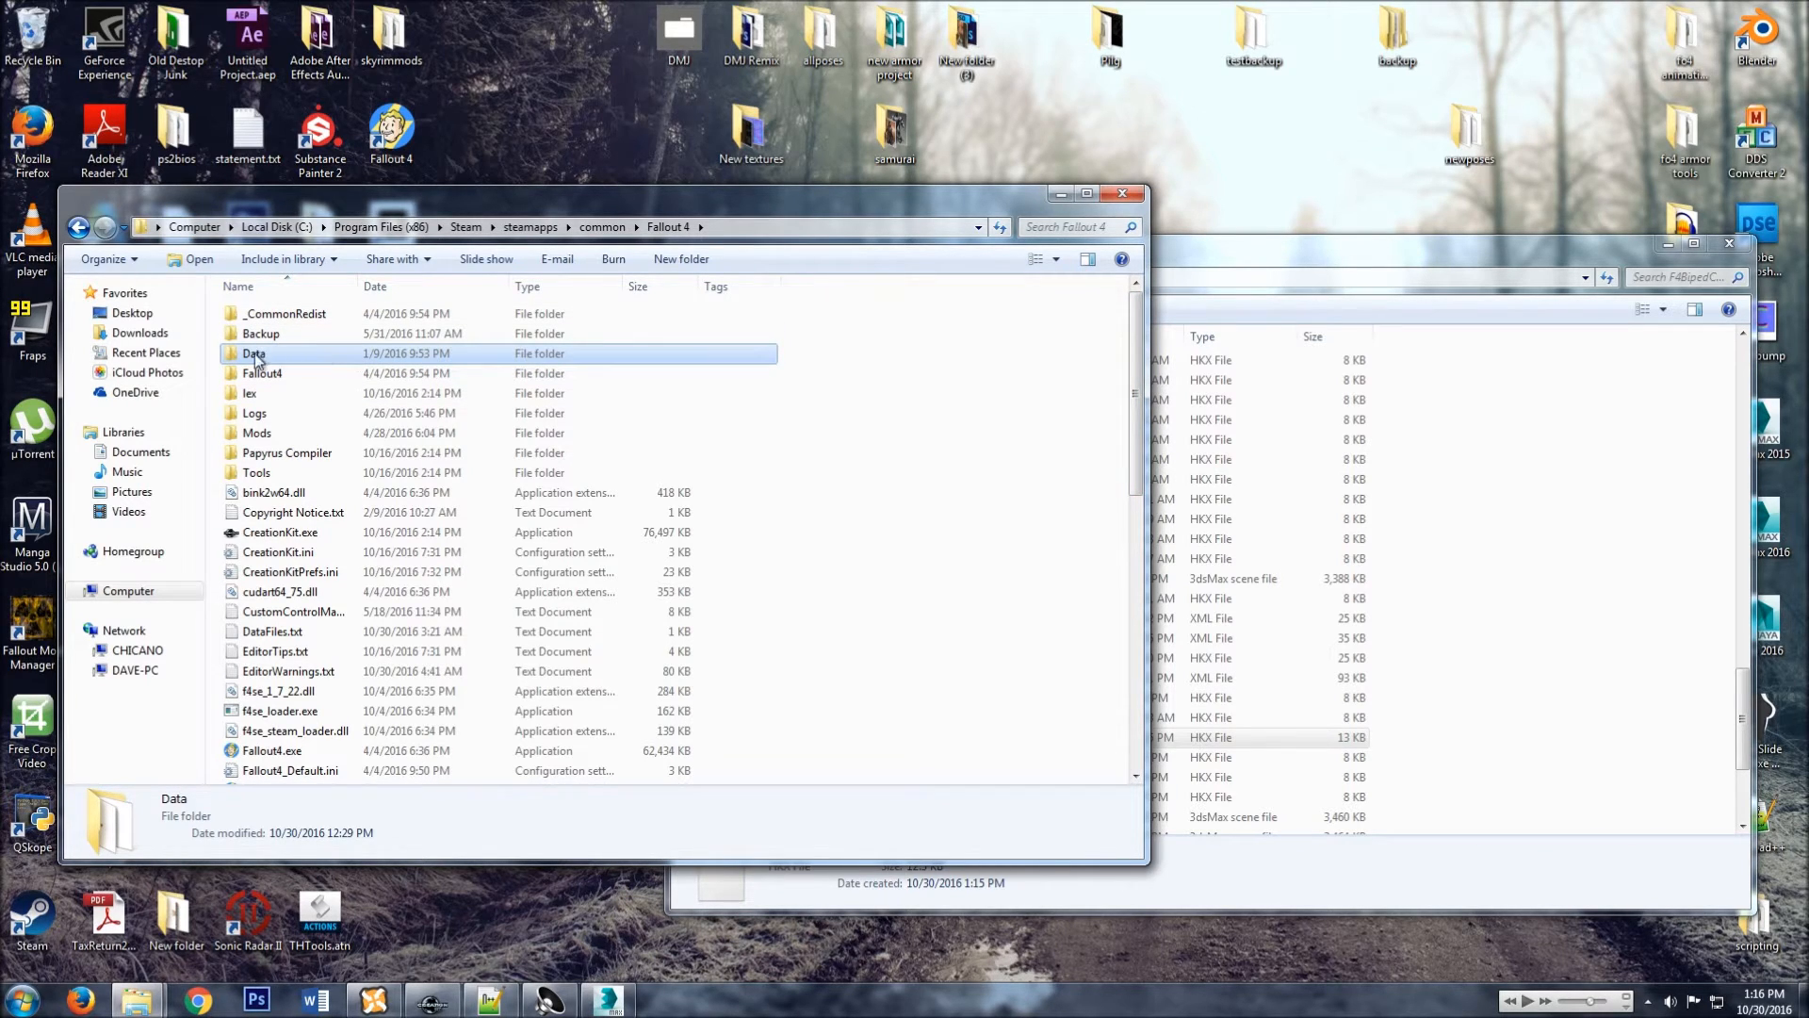
Navigate through Data, meshes and character into the Template animations folder.
{"action": "double_click", "coordinate": [254, 354]}
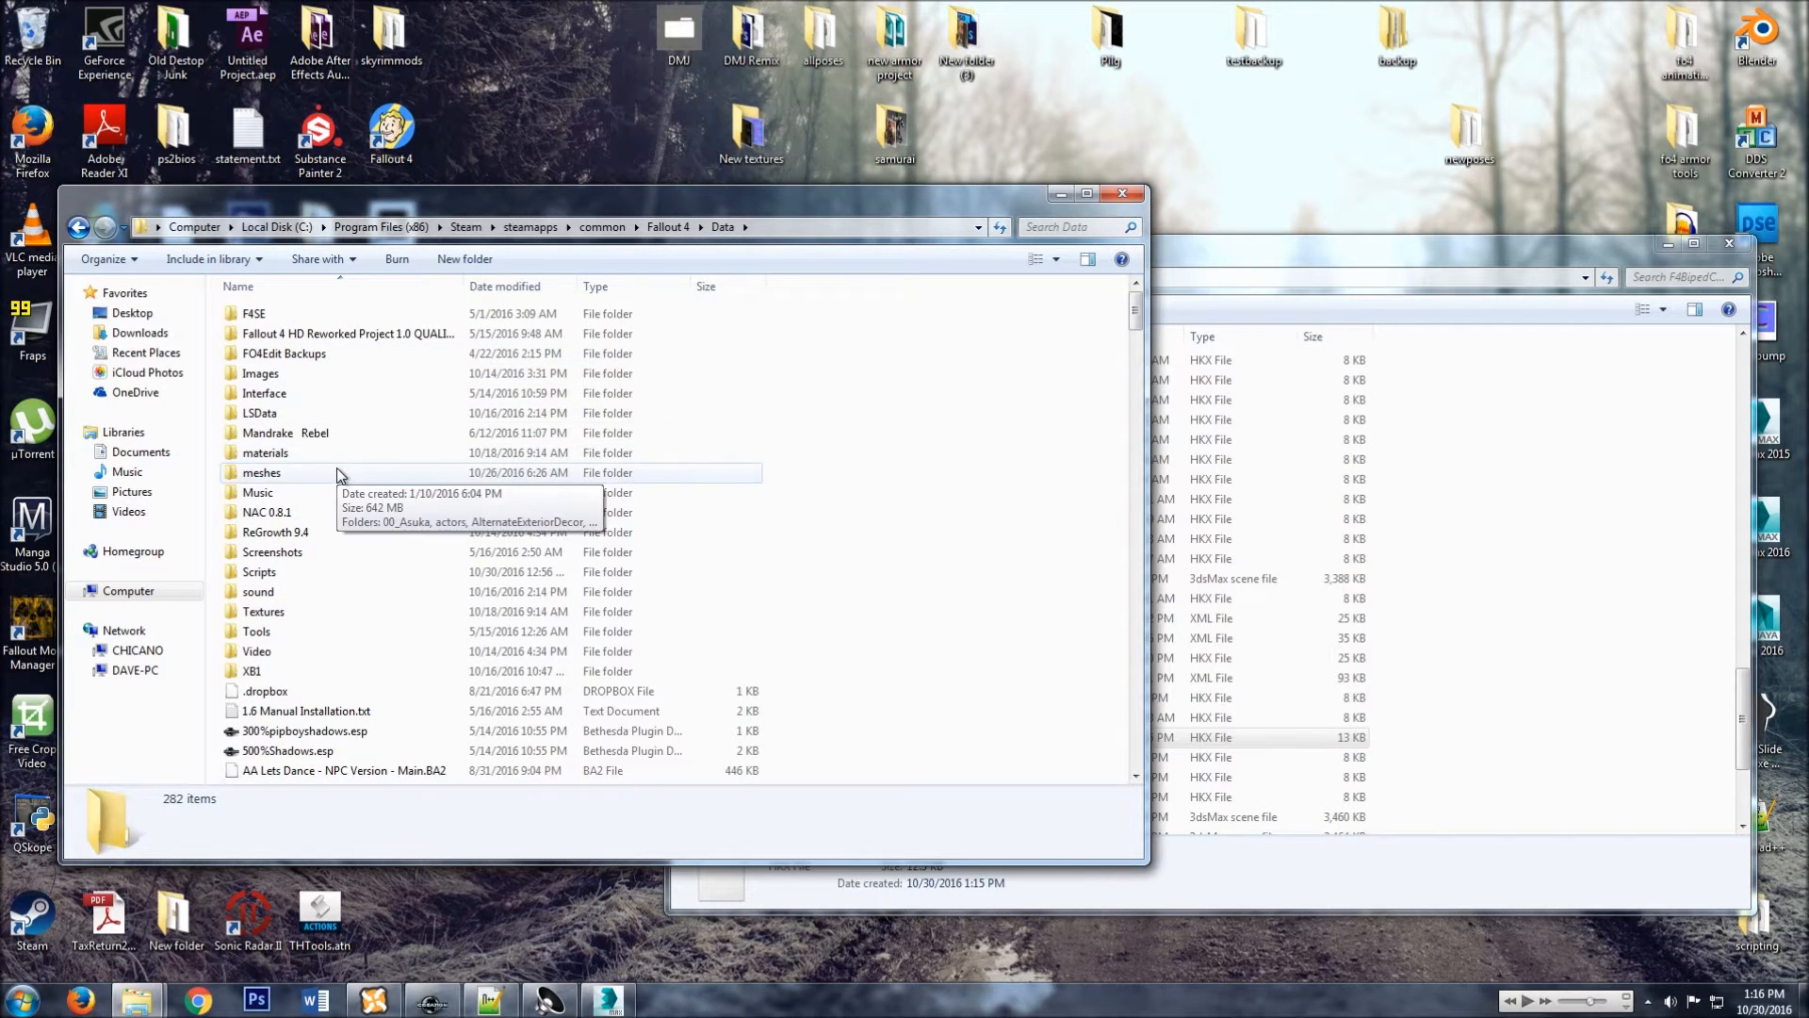
{"action": "double_click", "coordinate": [261, 472]}
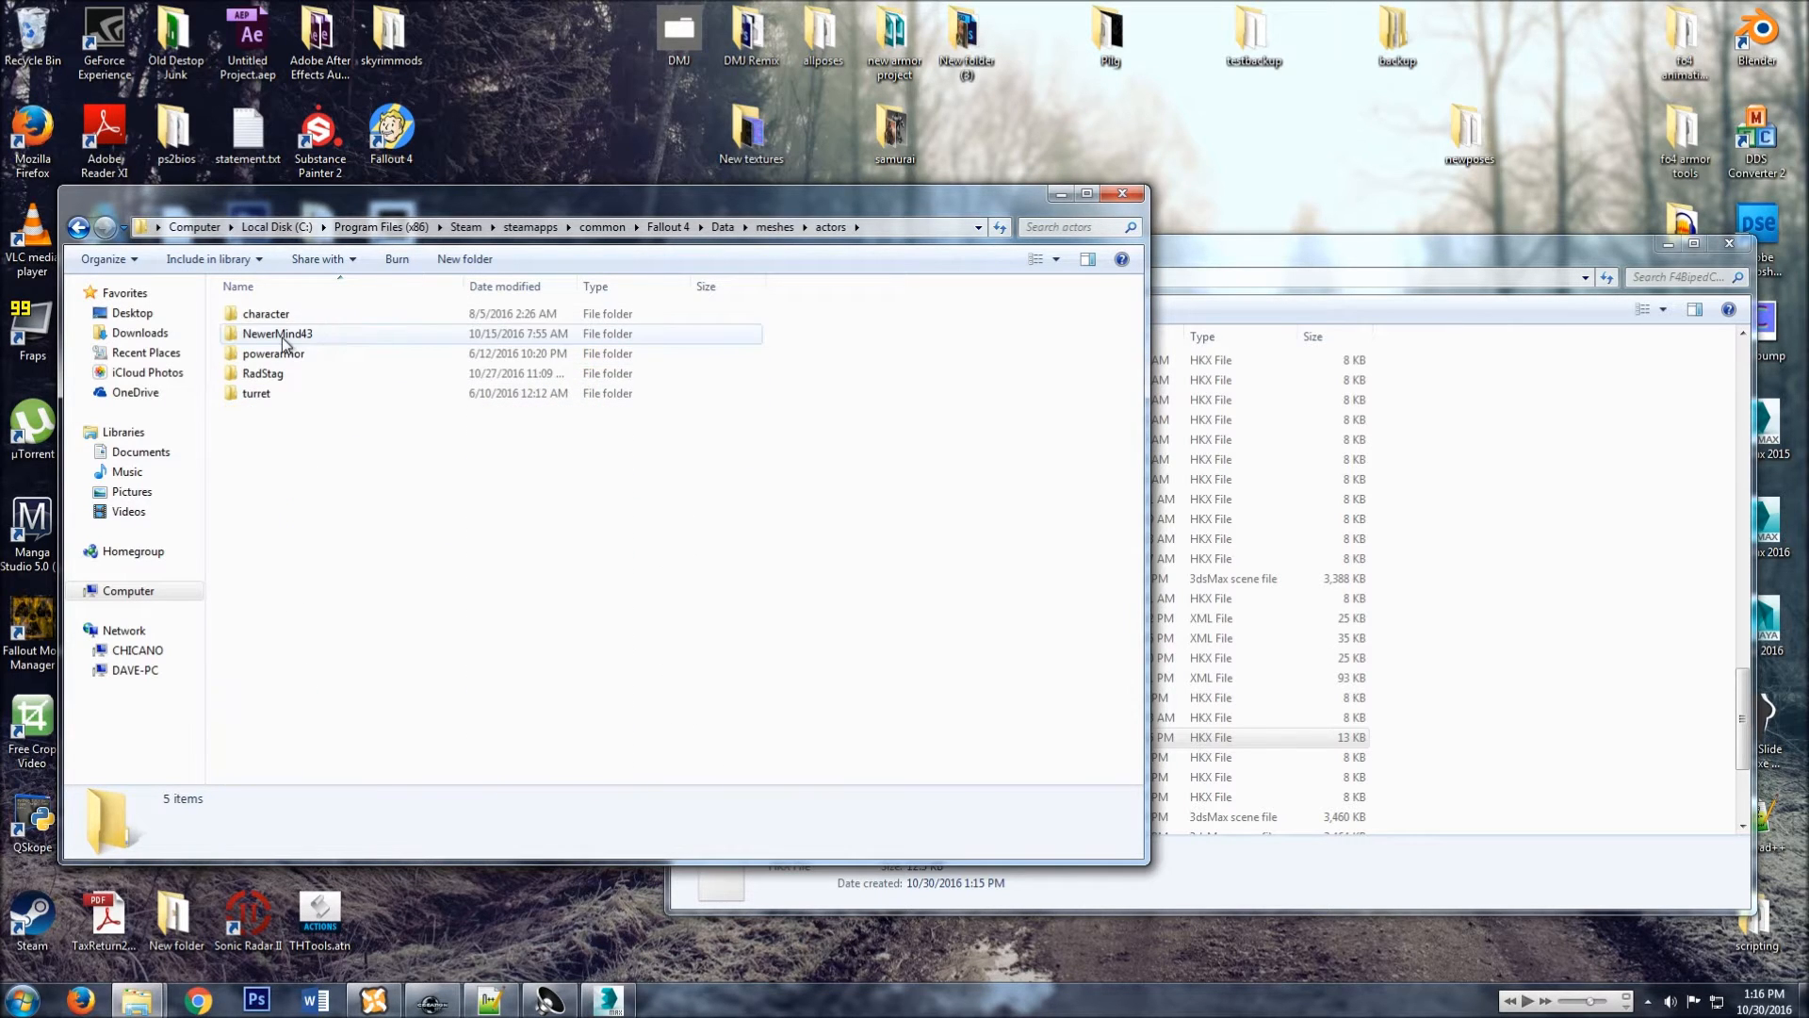
{"action": "double_click", "coordinate": [267, 313]}
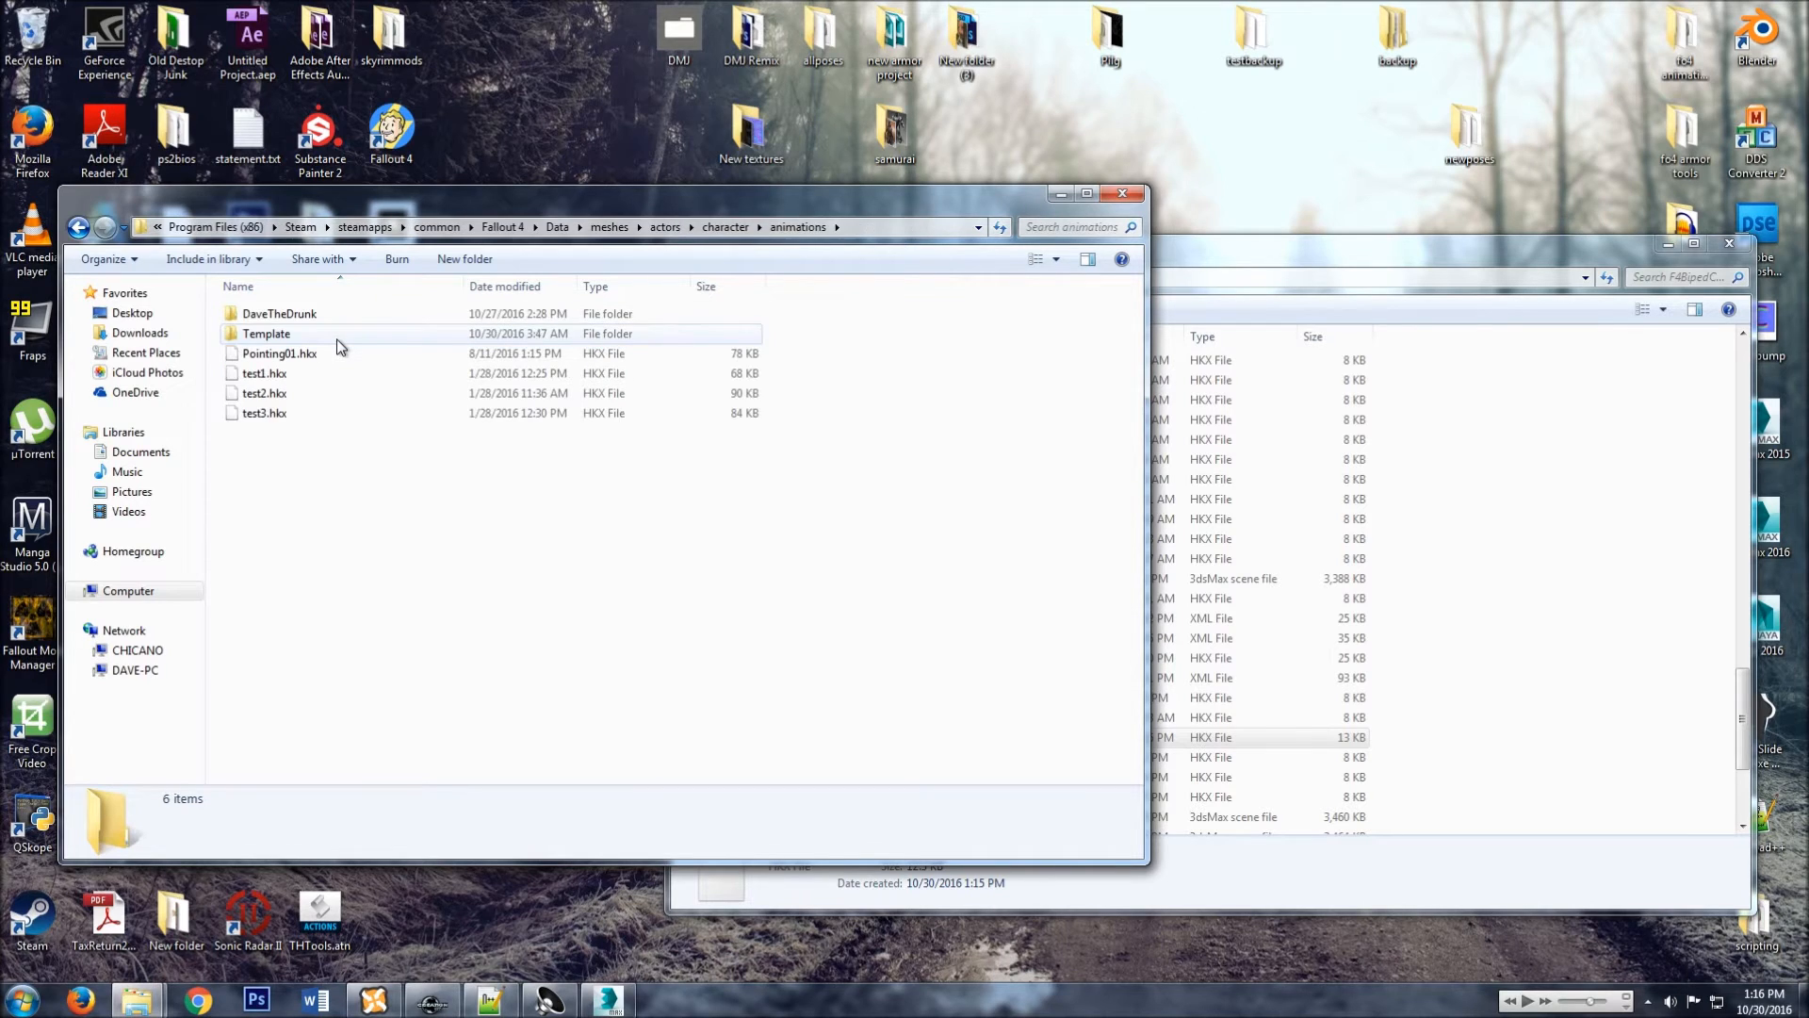
{"action": "double_click", "coordinate": [267, 333]}
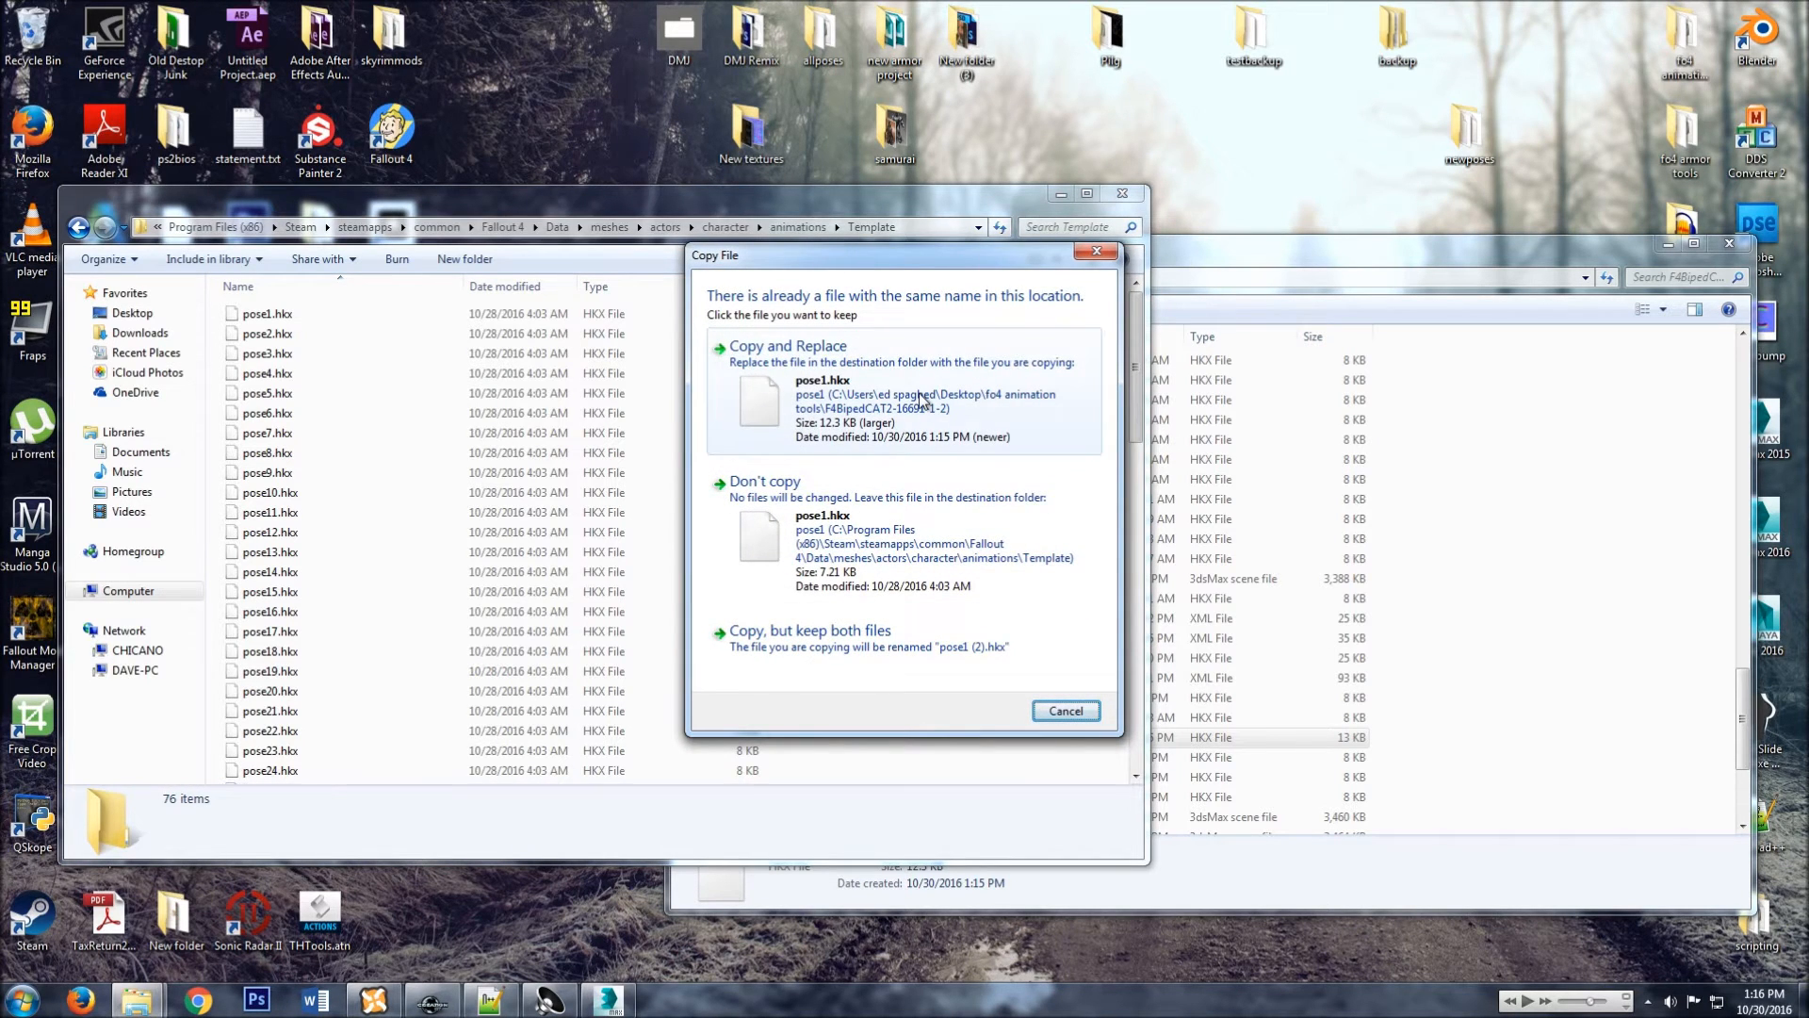
Replace the old pose1.hkx, compare it with pose2.hkx, and dismiss the can't-open prompt.
{"action": "left_click", "coordinate": [787, 346]}
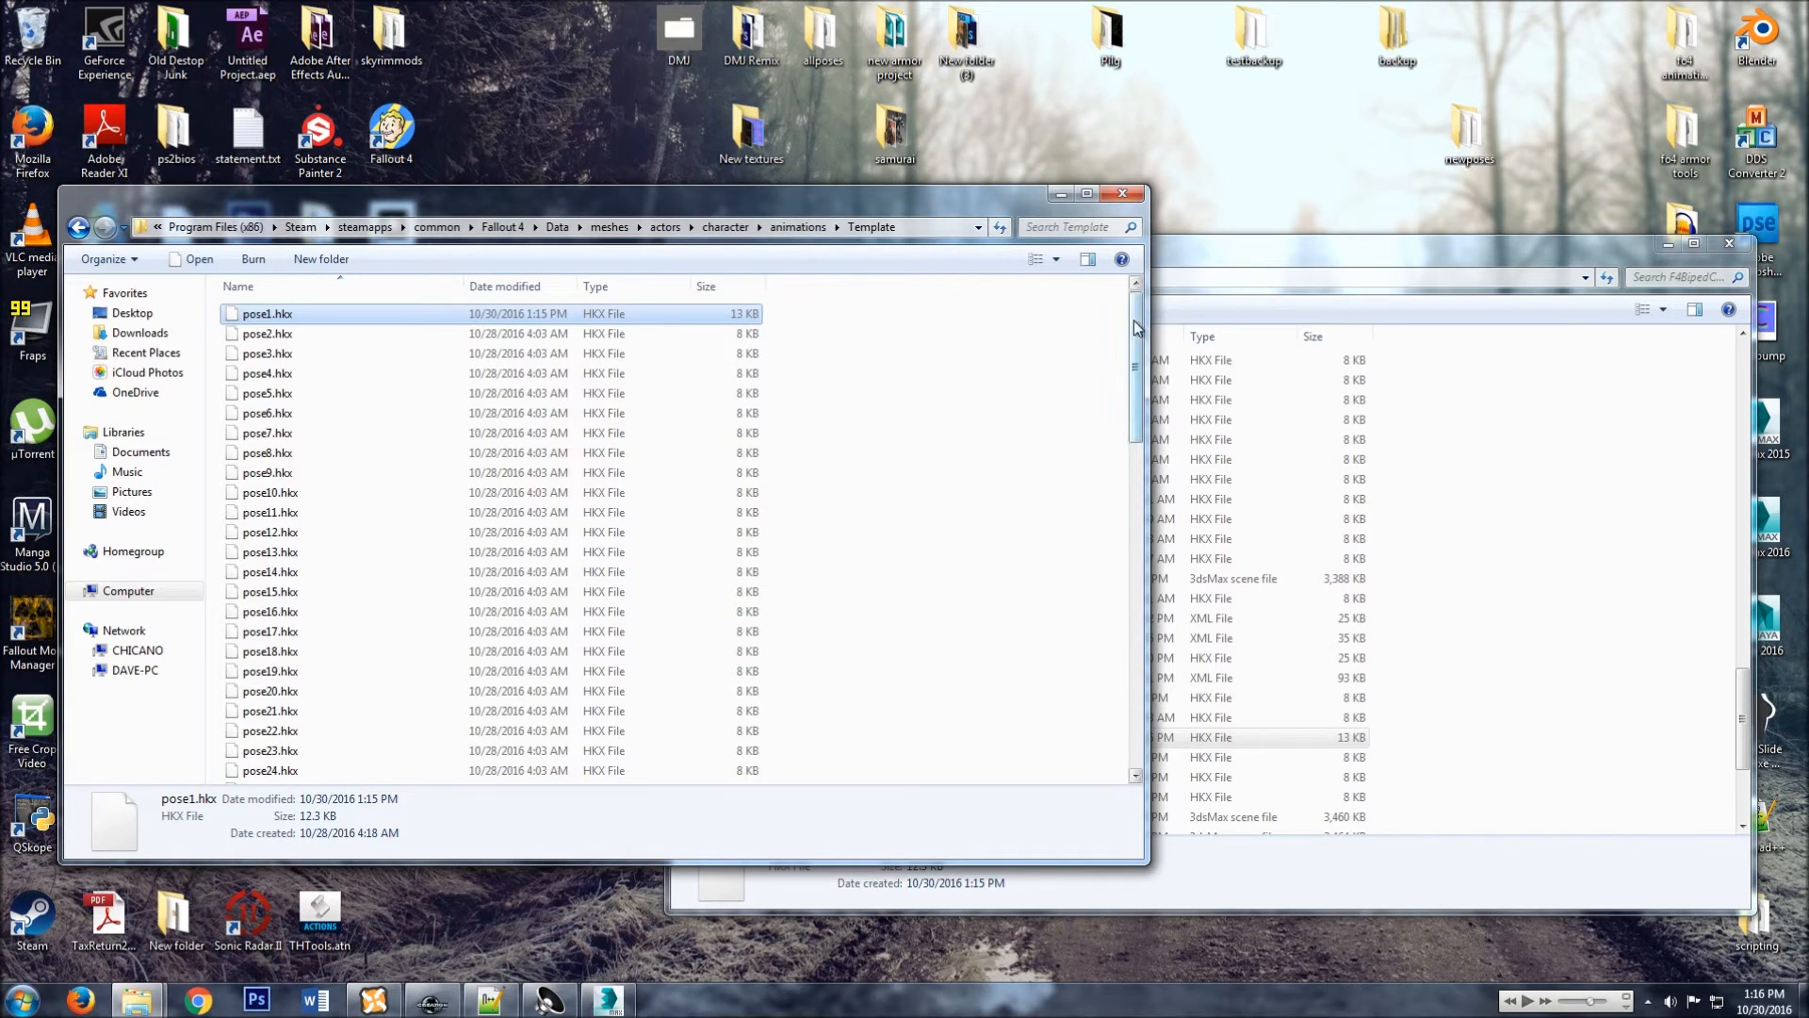
{"action": "left_click", "coordinate": [268, 333]}
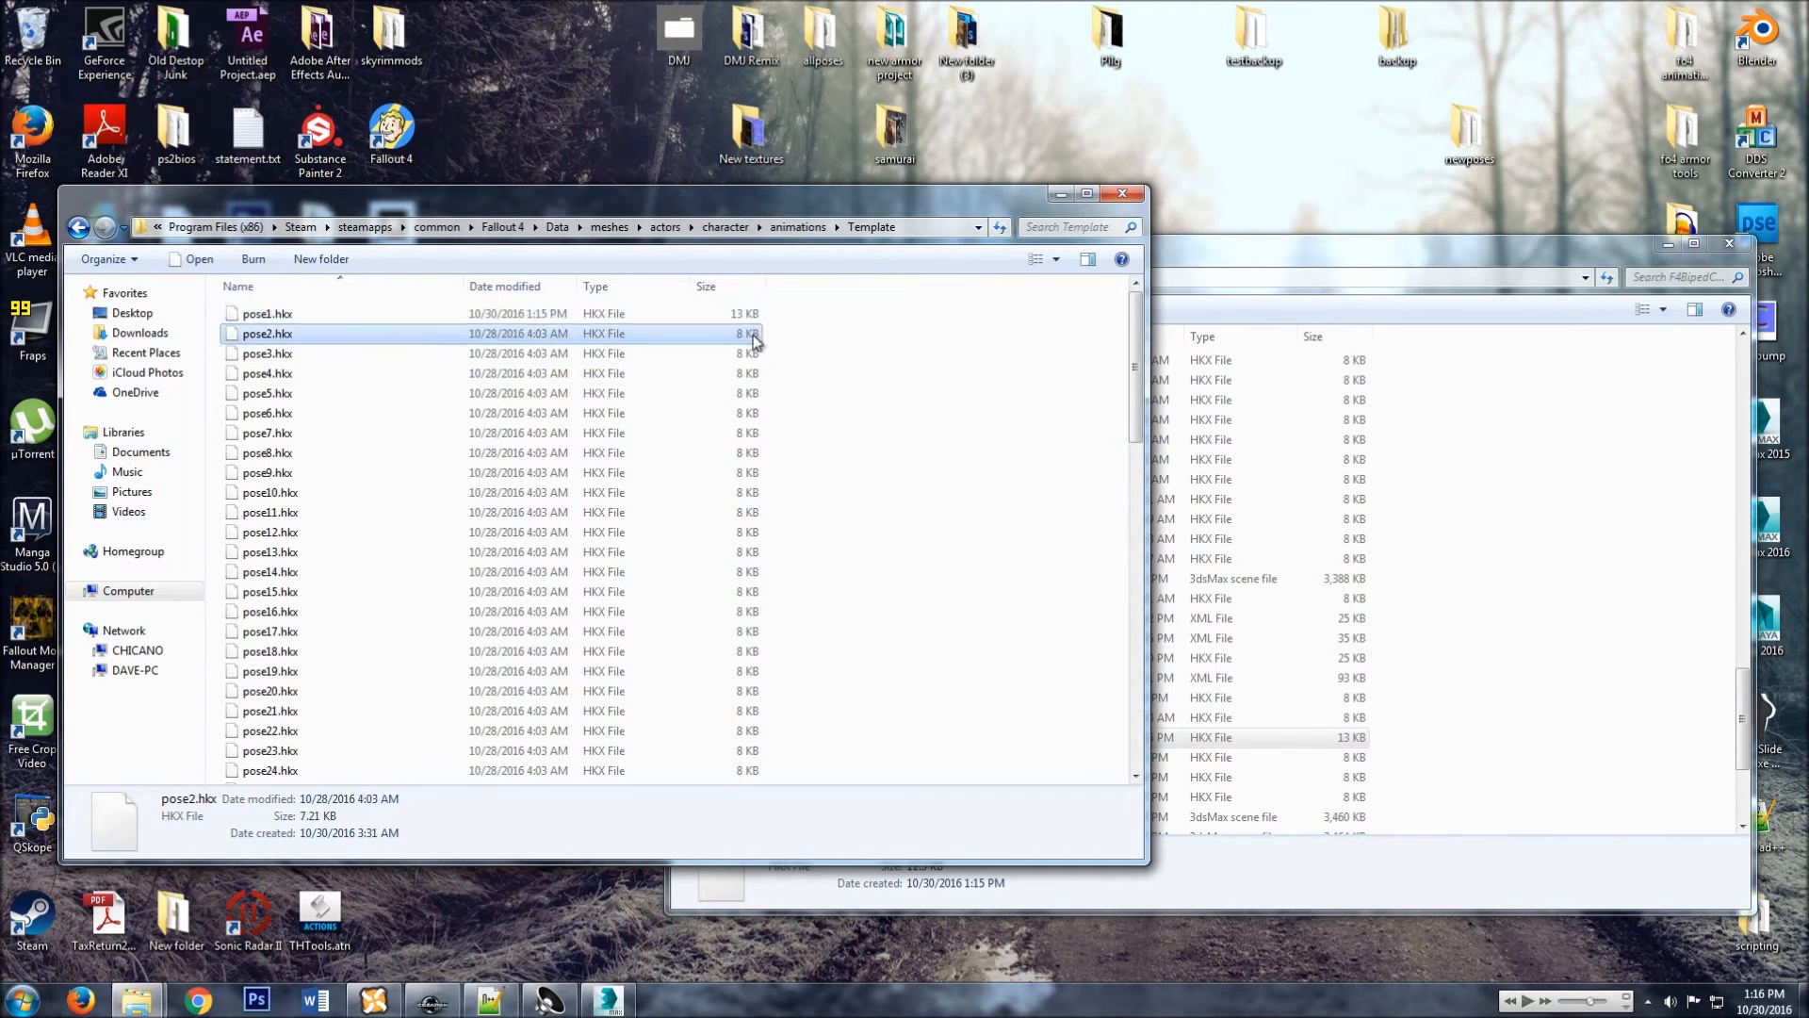
{"action": "double_click", "coordinate": [266, 314]}
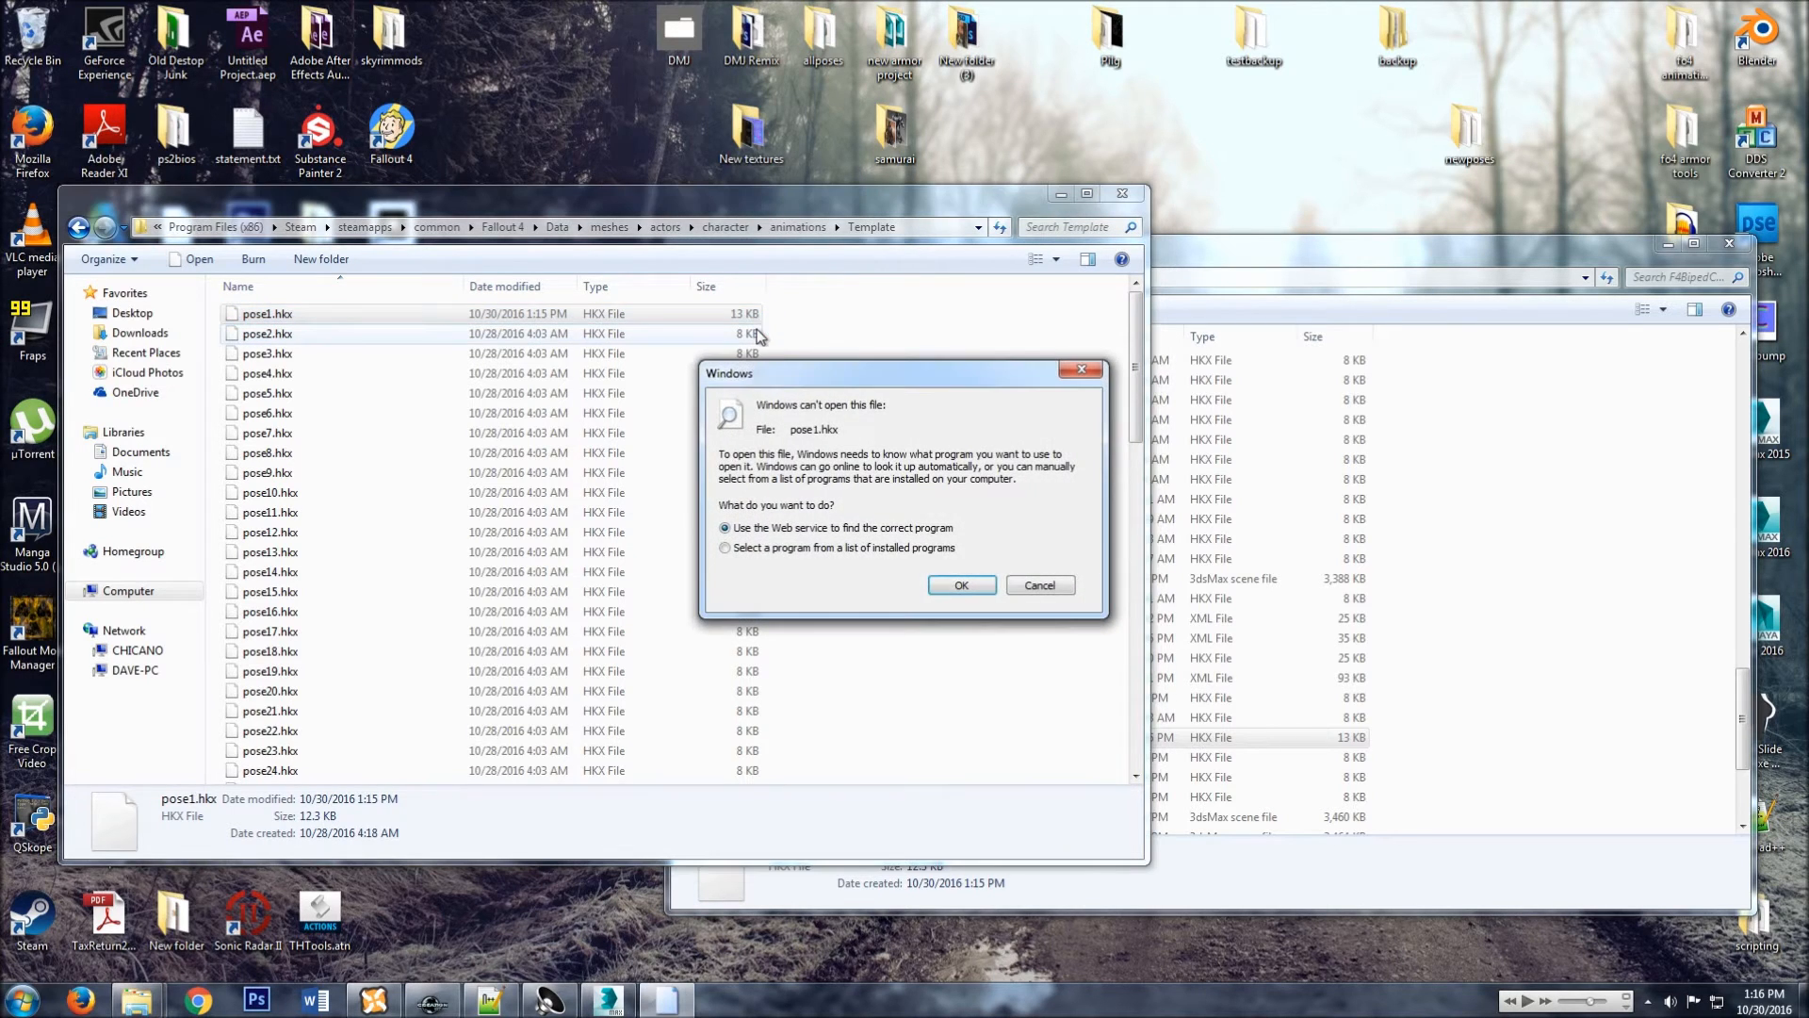
{"action": "left_click", "coordinate": [1040, 584]}
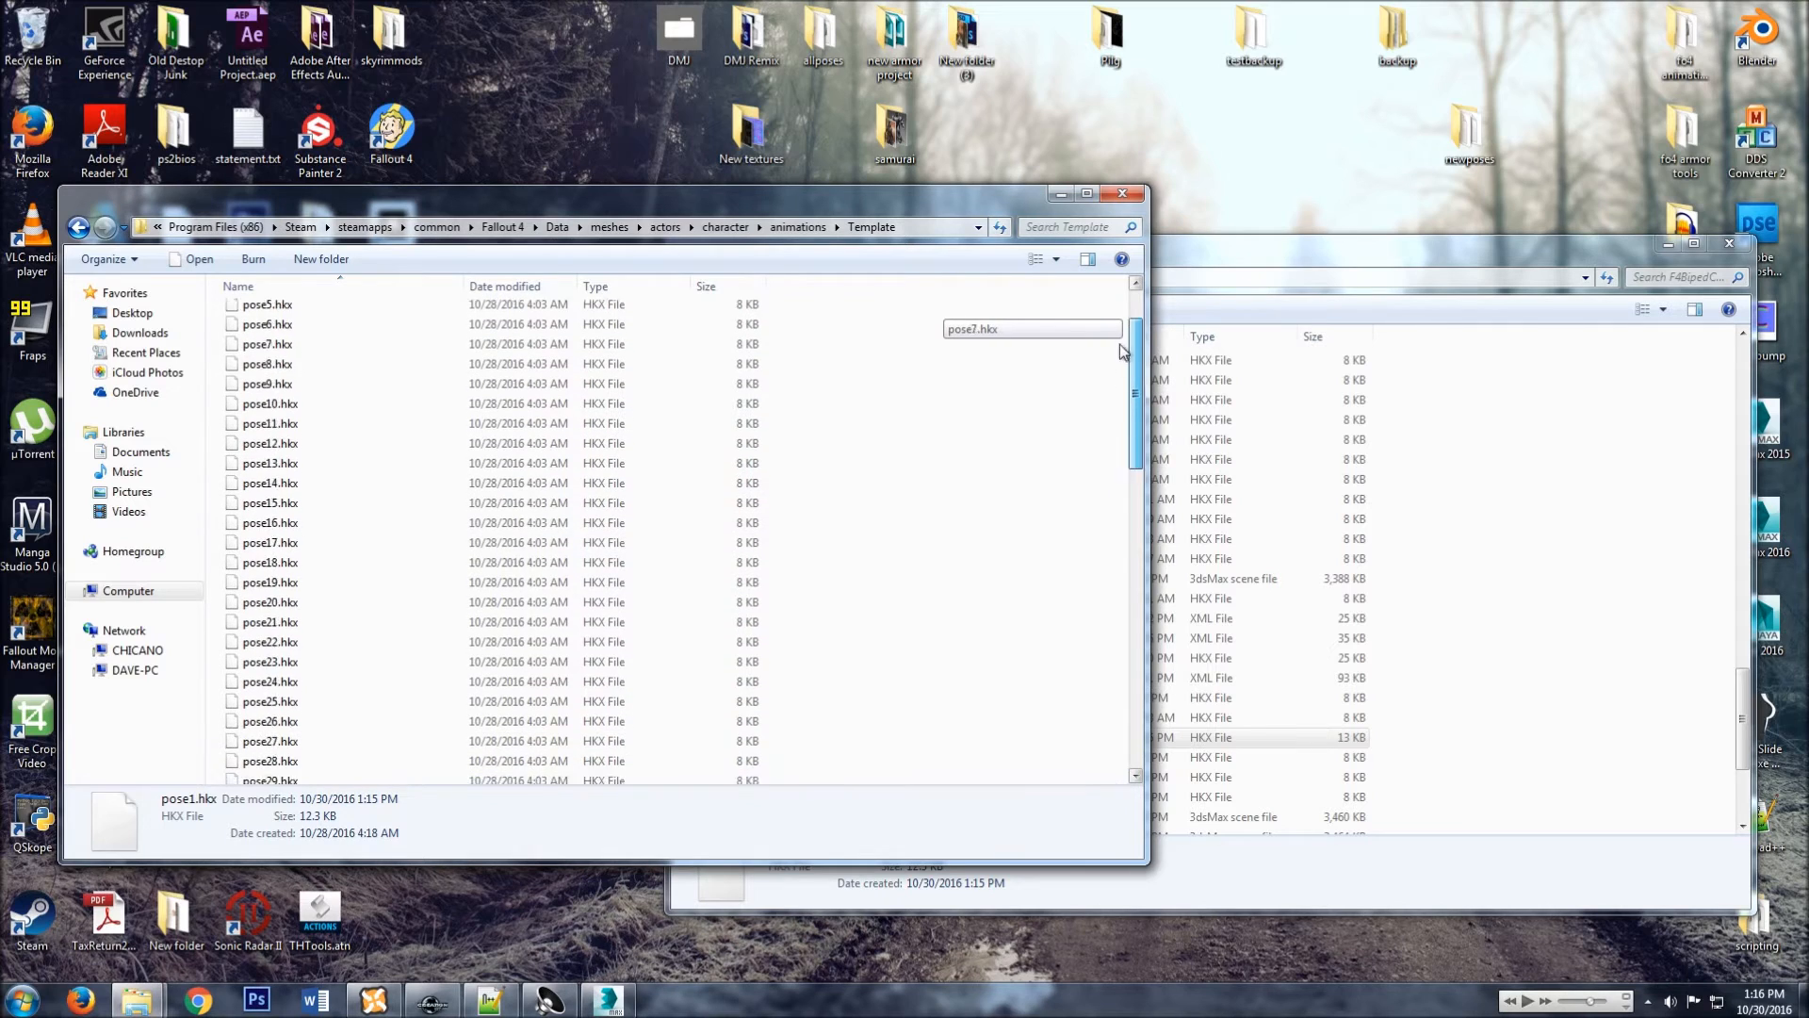
{"action": "scroll", "scroll_direction": "down", "scroll_amount": 3}
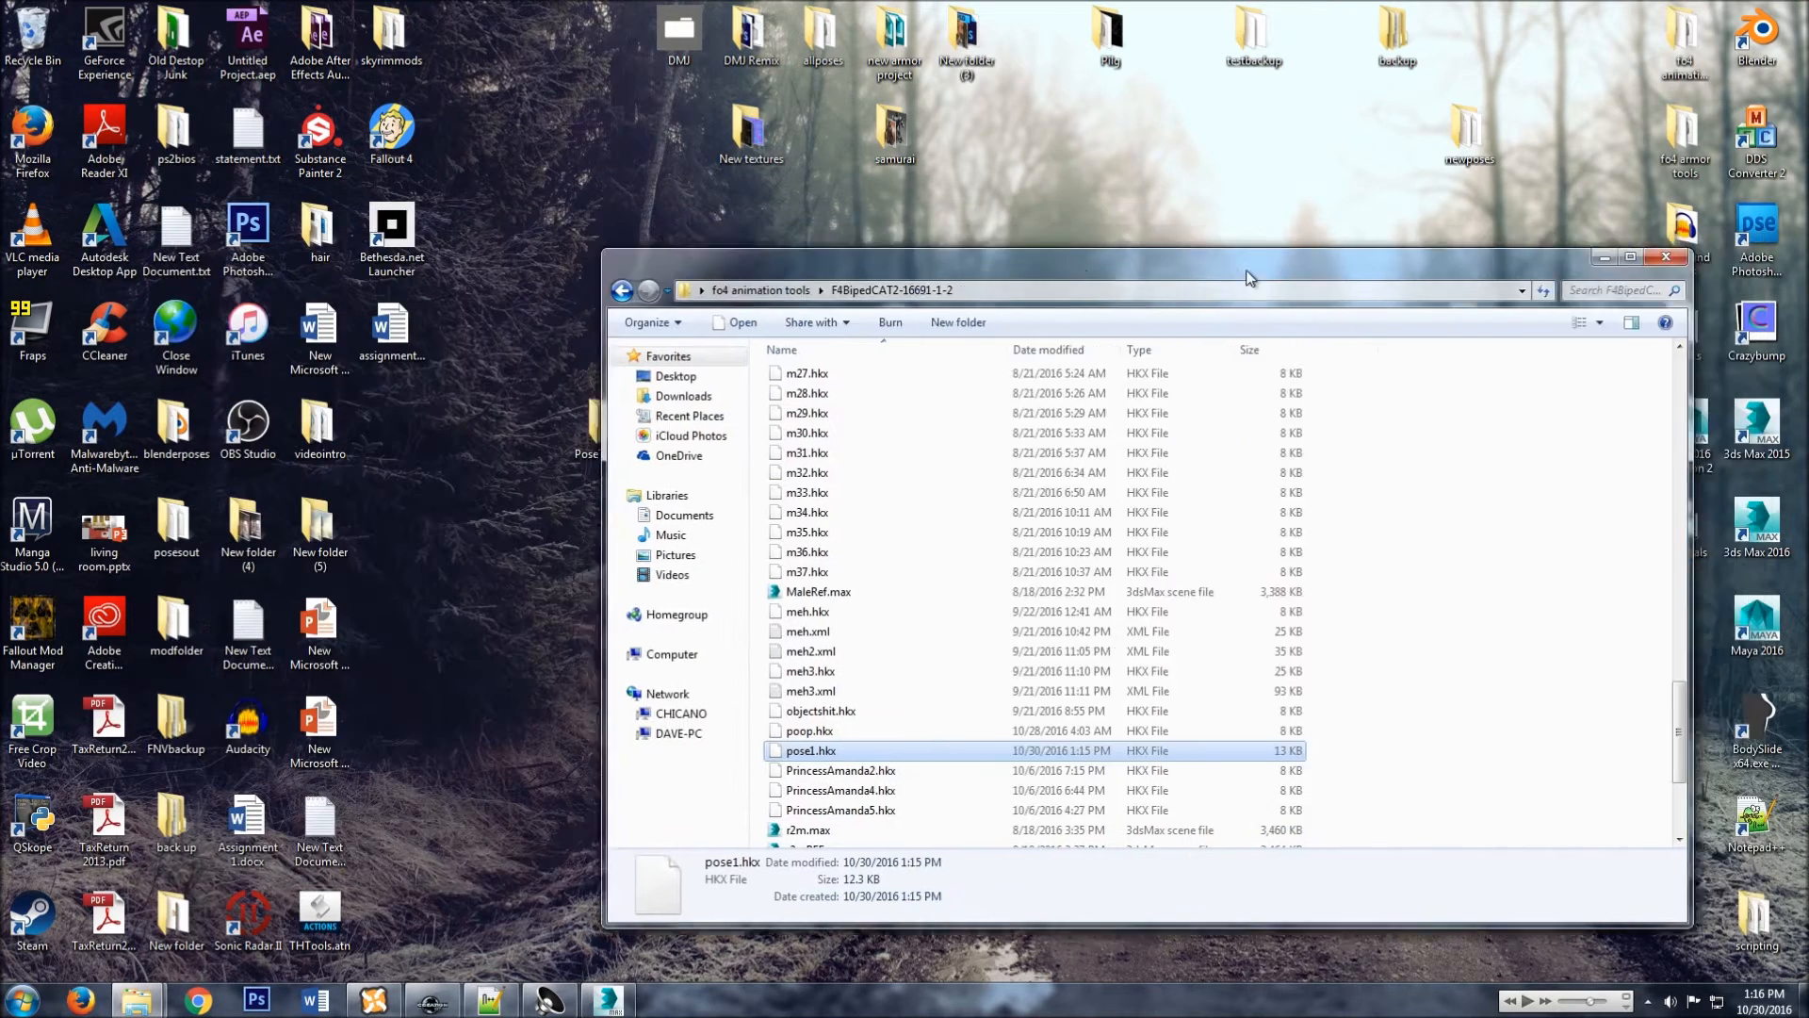
Close the fo4 animation tools Explorer window.
{"action": "left_click", "coordinate": [1666, 256]}
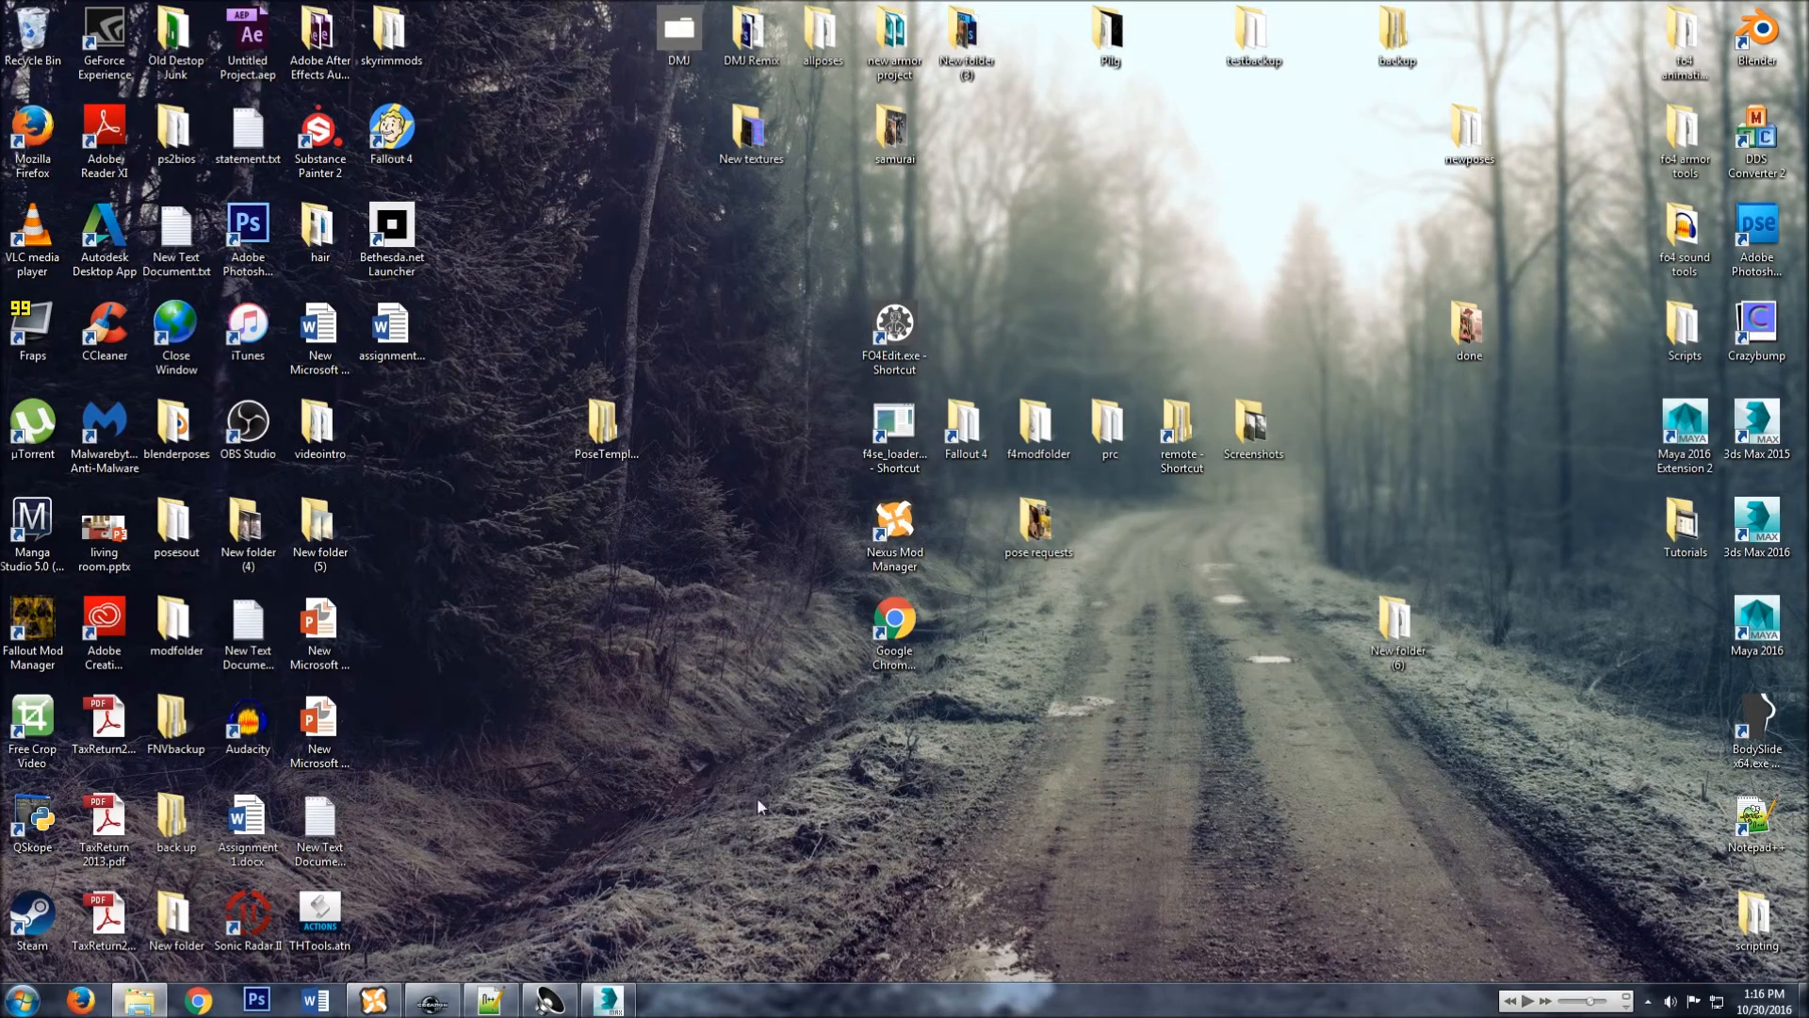